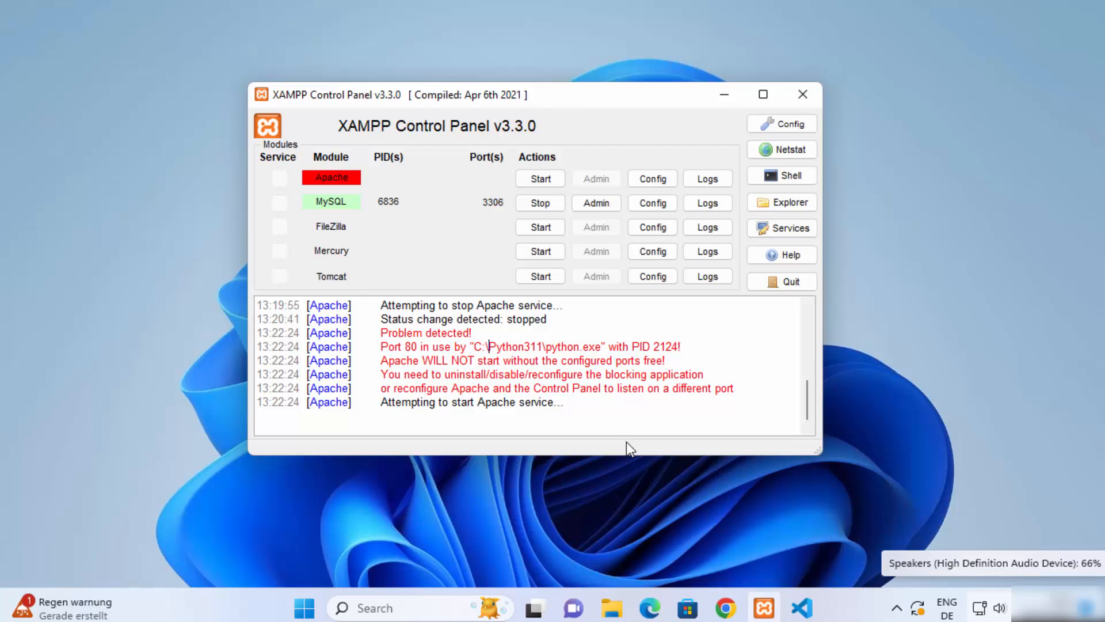
mouse_move(507, 377)
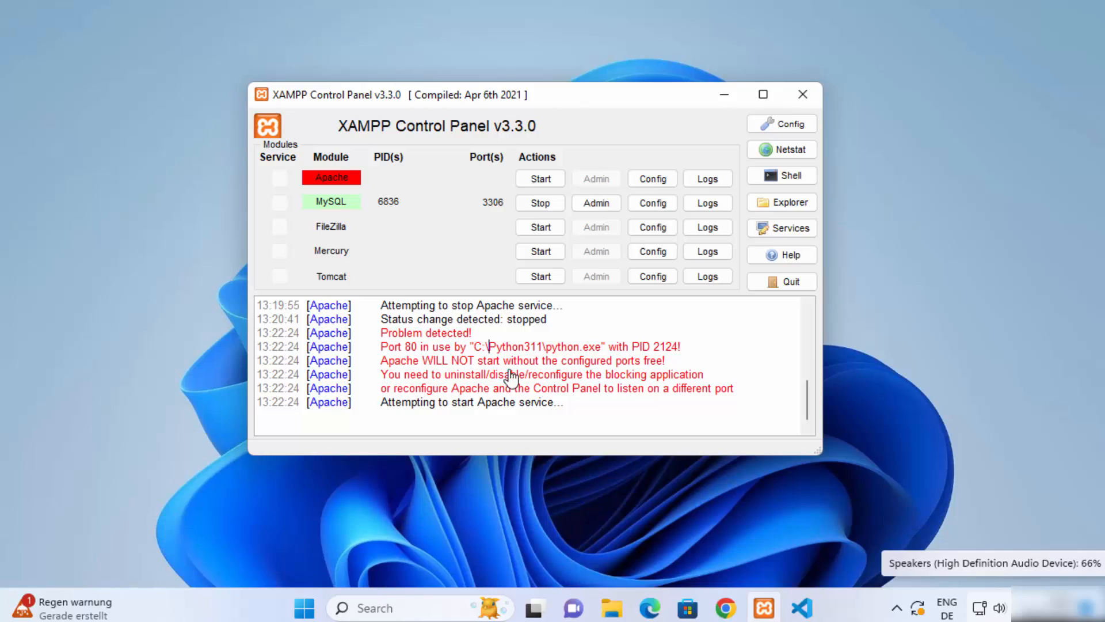
mouse_move(564, 343)
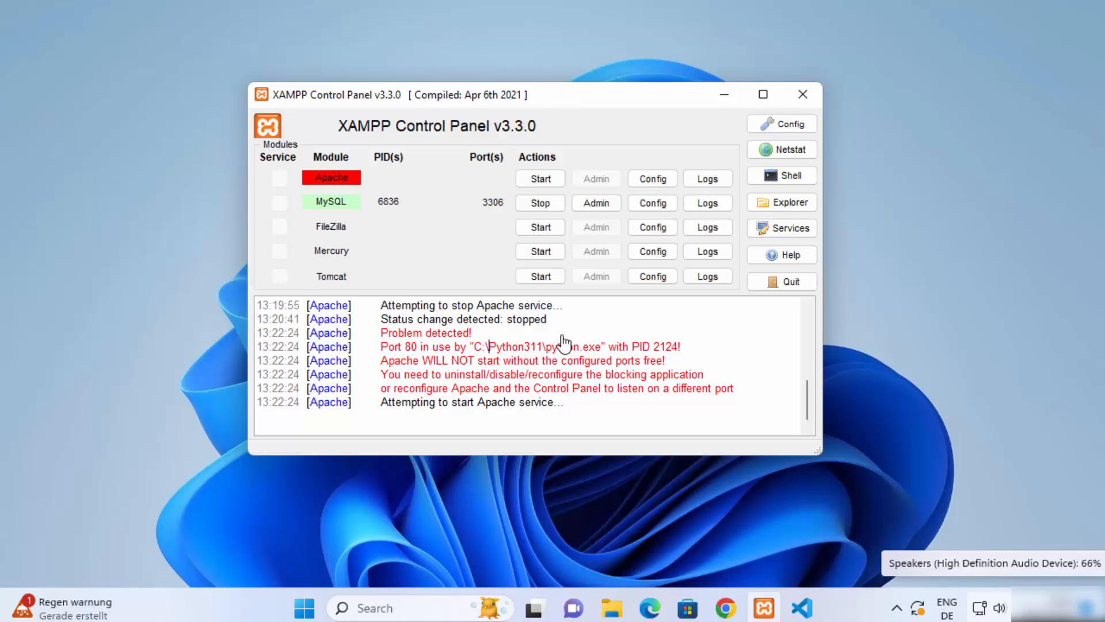
mouse_move(384, 356)
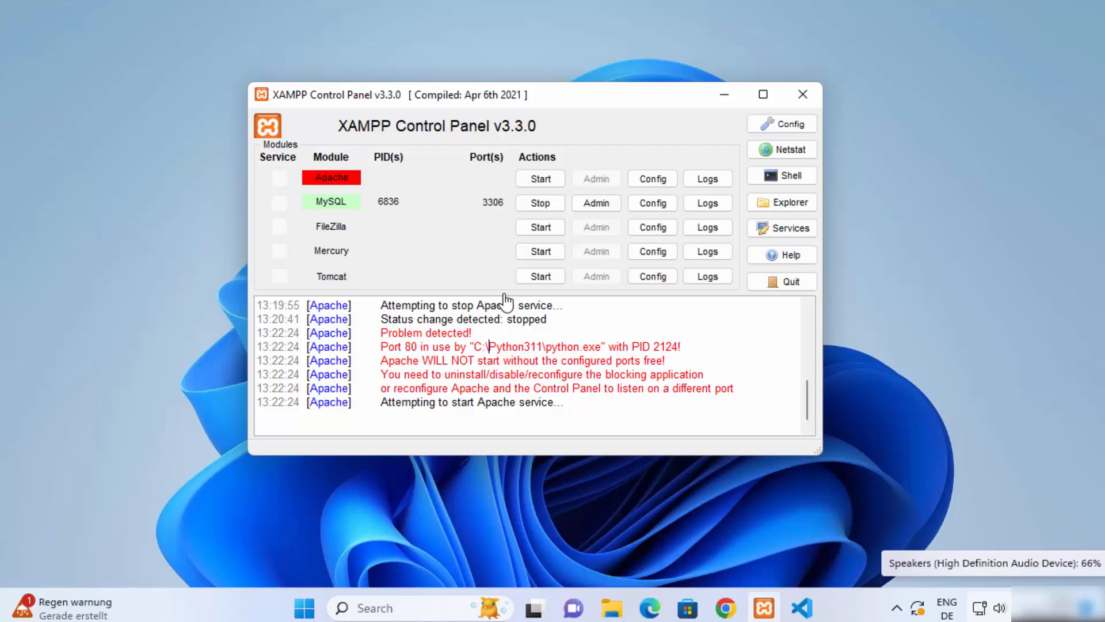
mouse_move(403, 369)
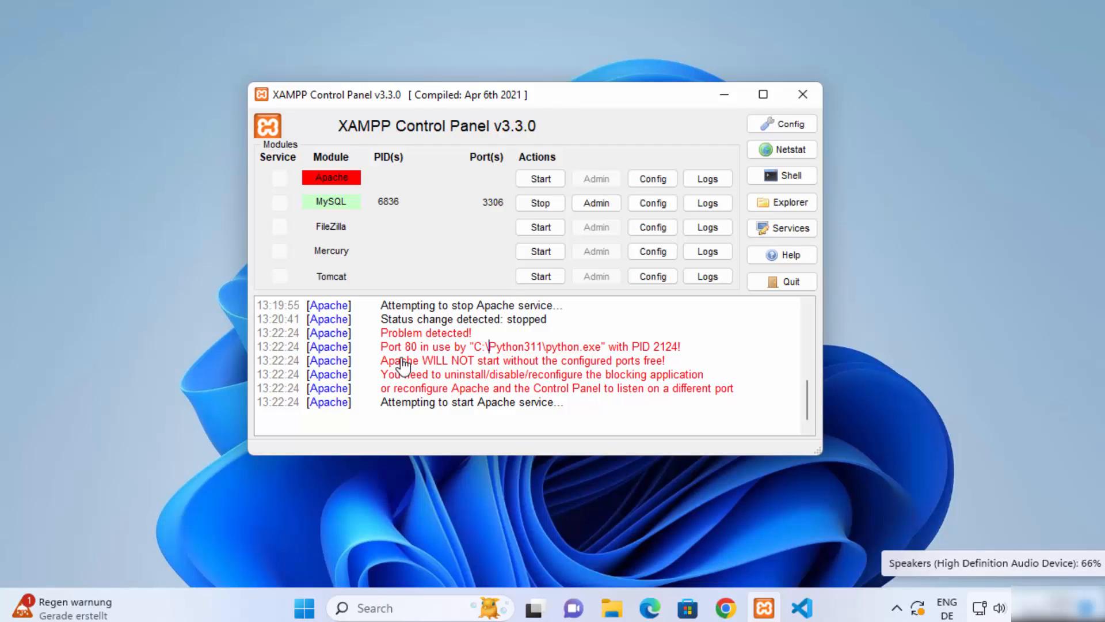
mouse_move(402, 362)
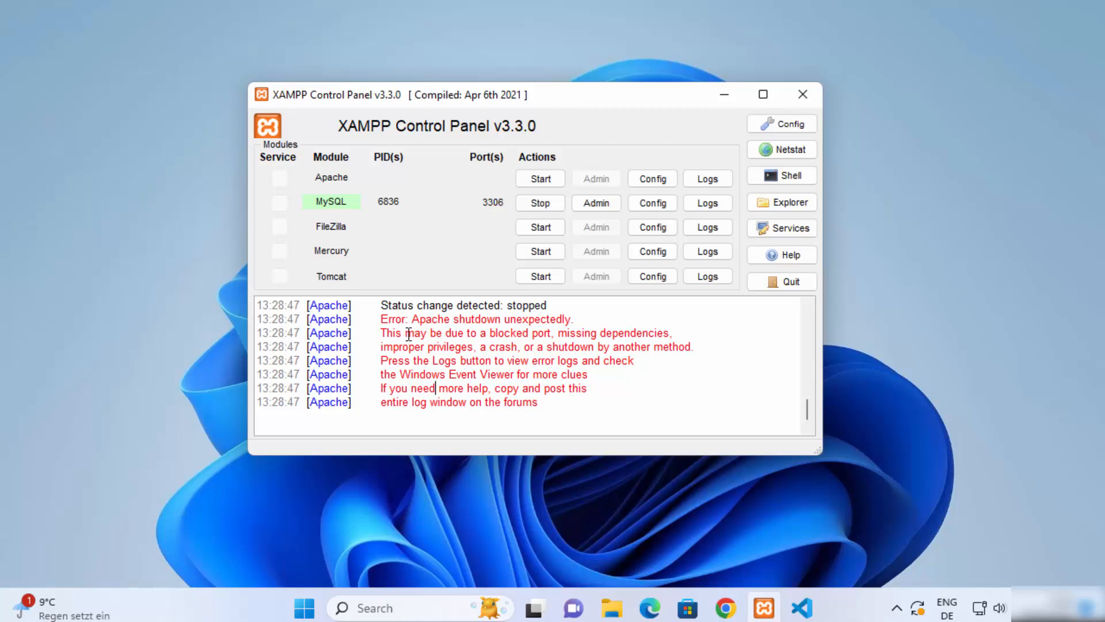
mouse_move(559, 337)
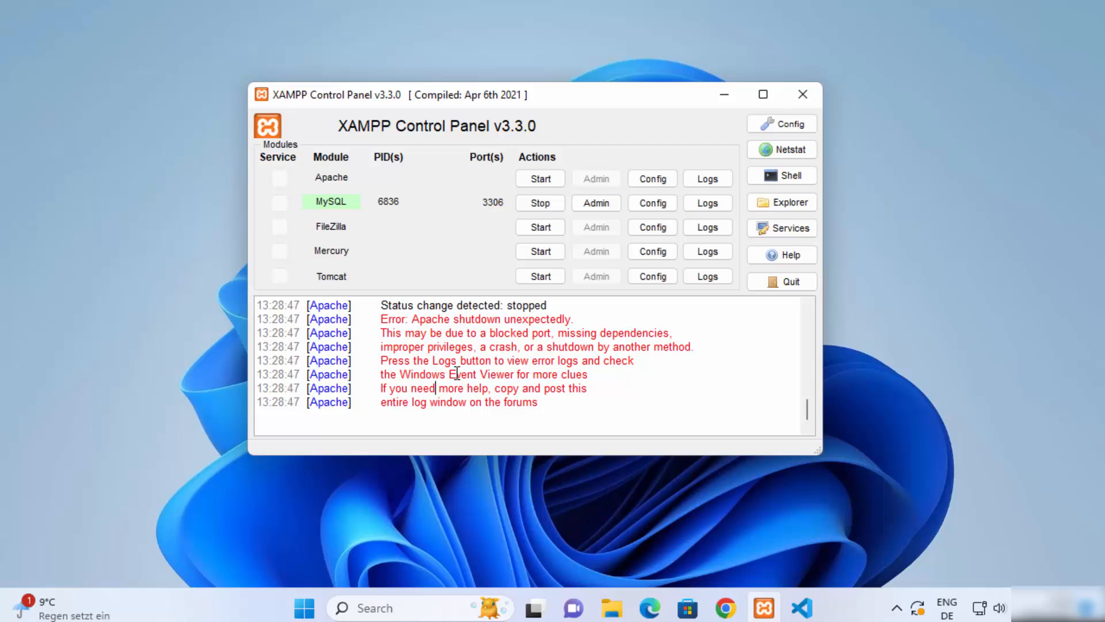
mouse_move(507, 373)
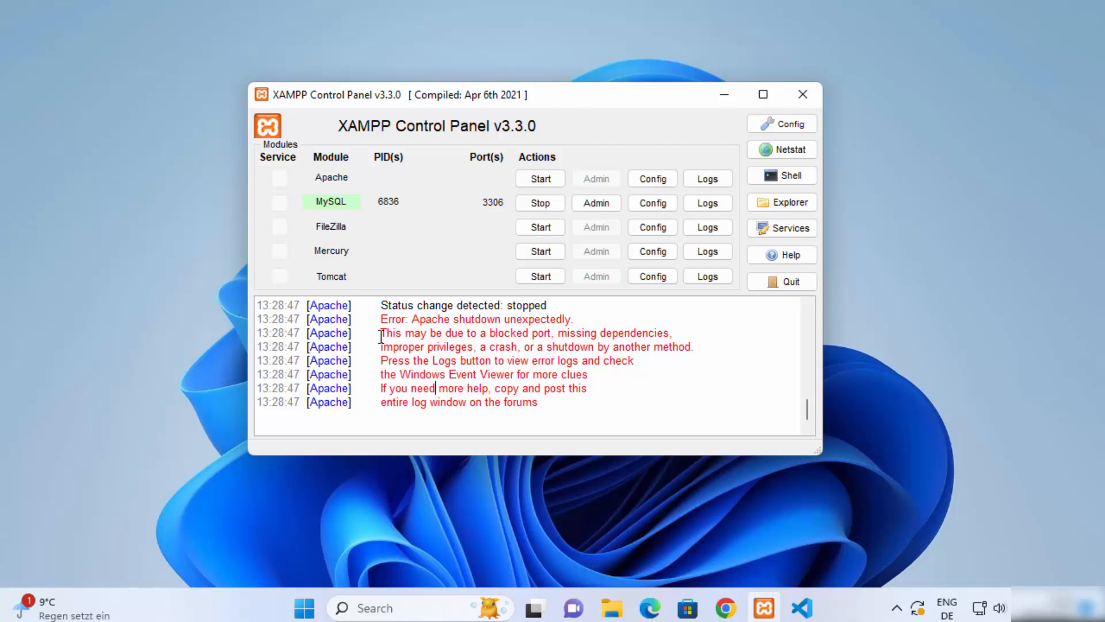
- Use Netstat to find that python.exe is holding port 80, blocking Apache
drag(381, 332, 617, 332)
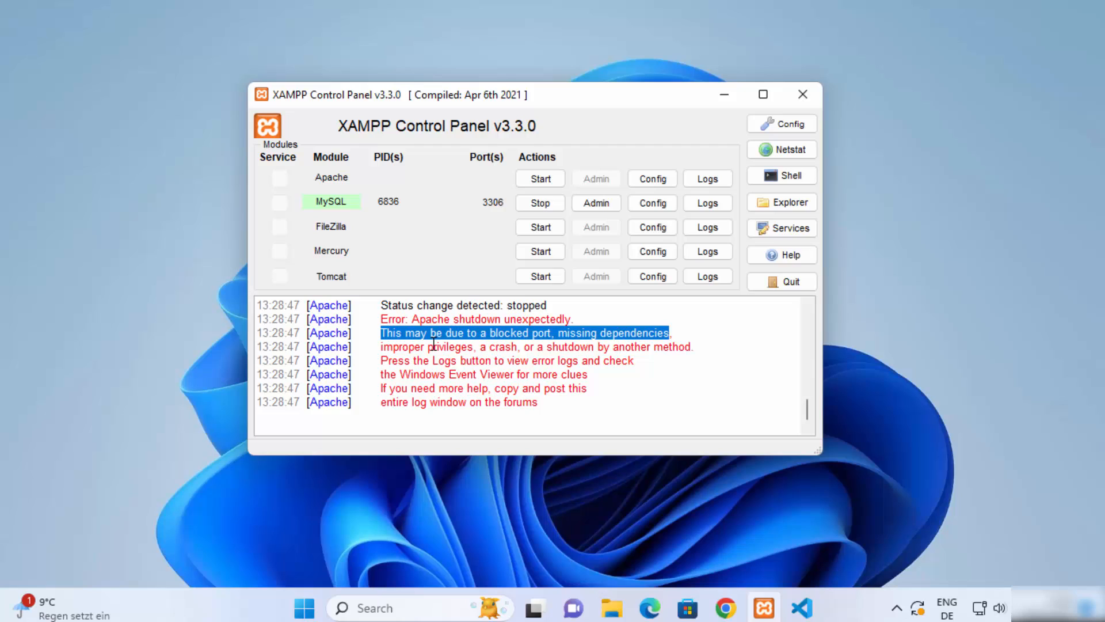
mouse_move(534, 345)
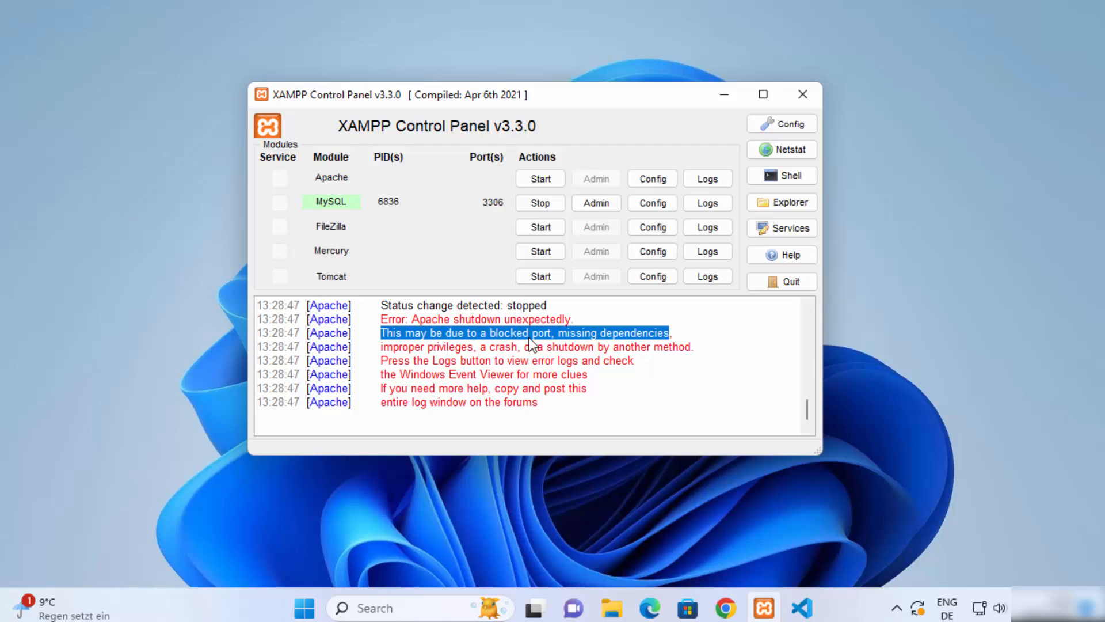
mouse_move(430, 242)
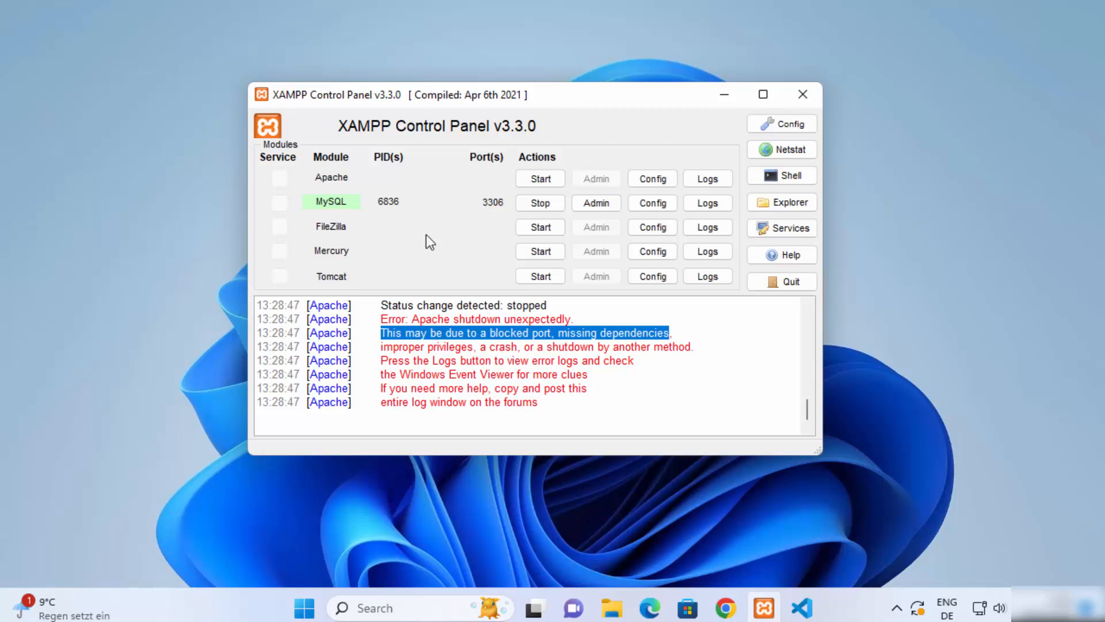
mouse_move(413, 187)
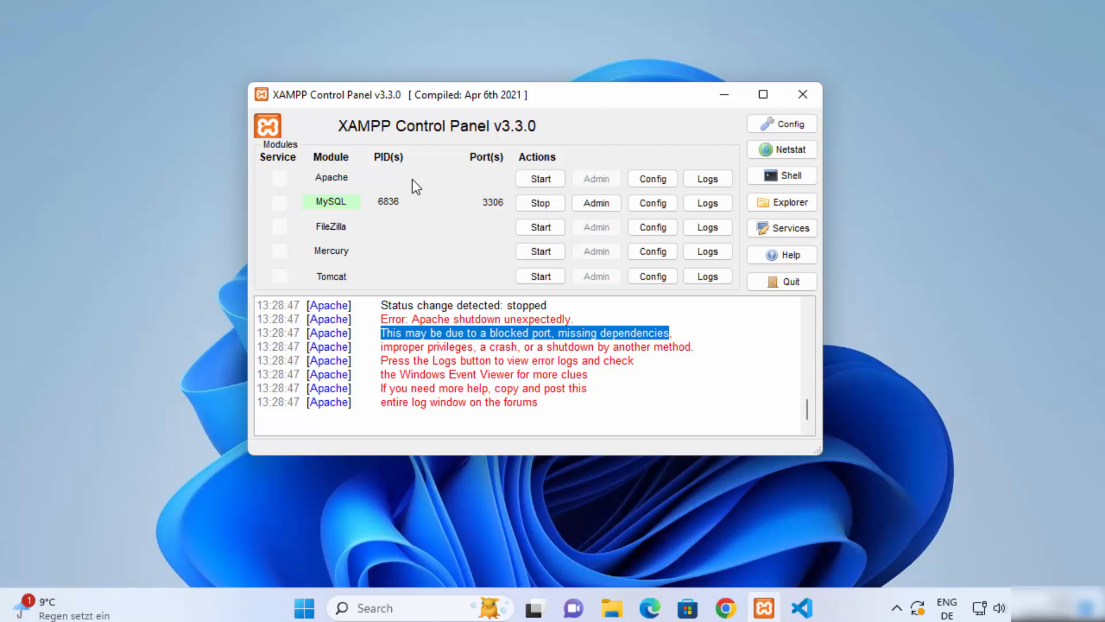
mouse_move(428, 186)
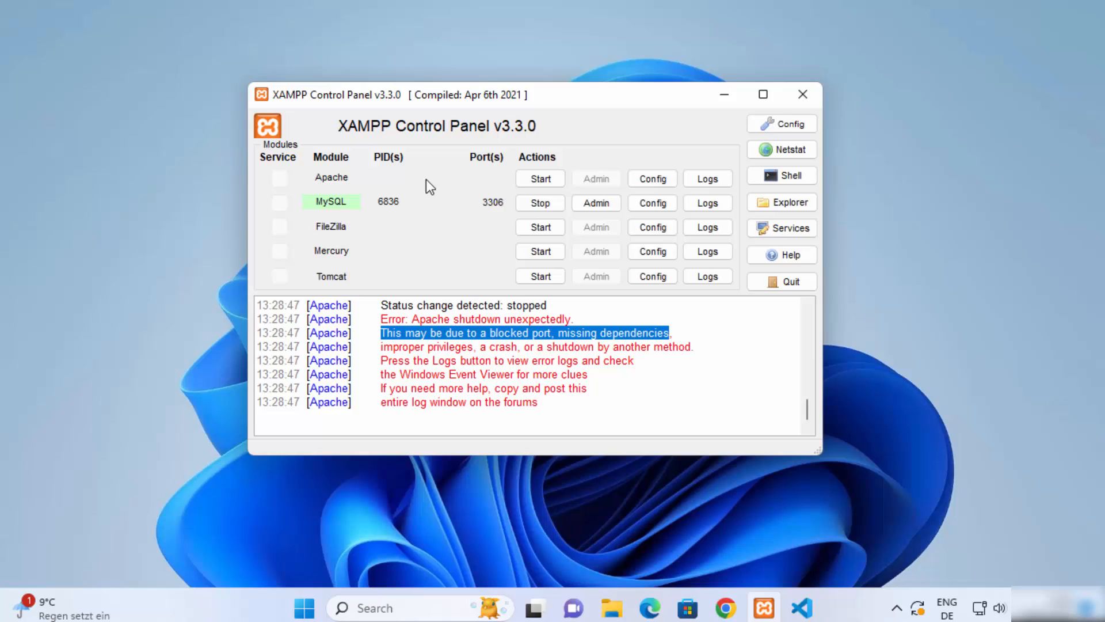
mouse_move(780, 149)
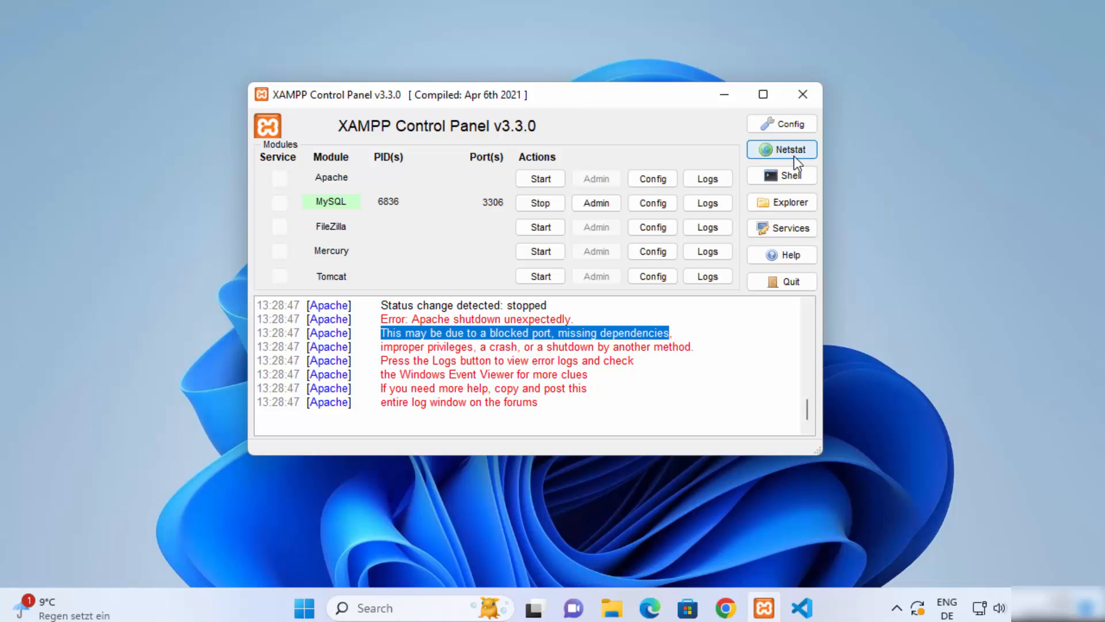
click(780, 149)
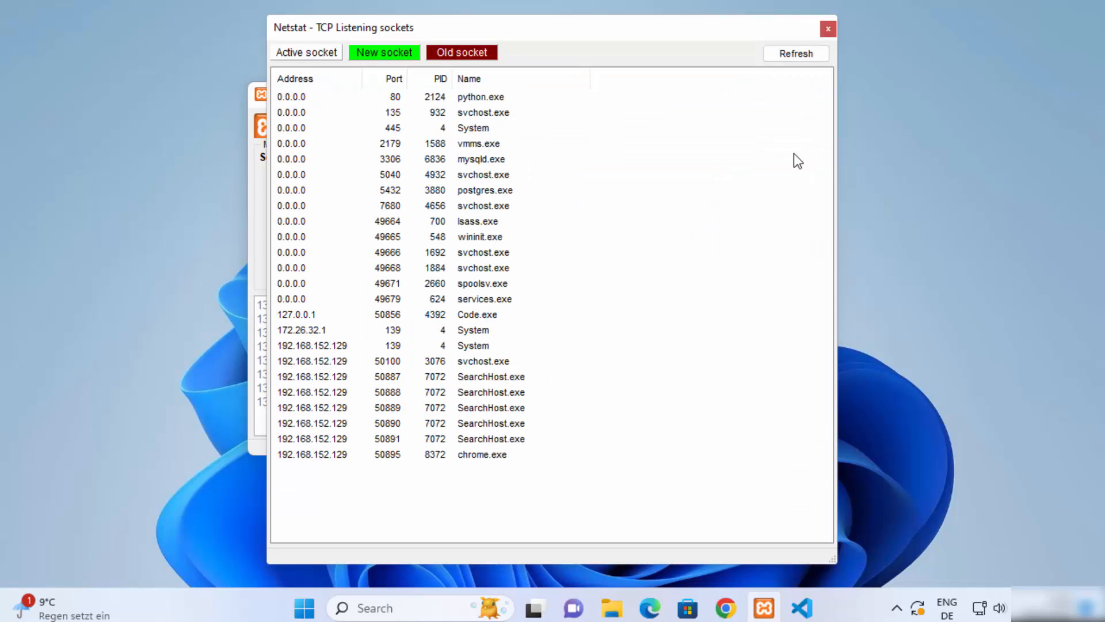
mouse_move(600, 136)
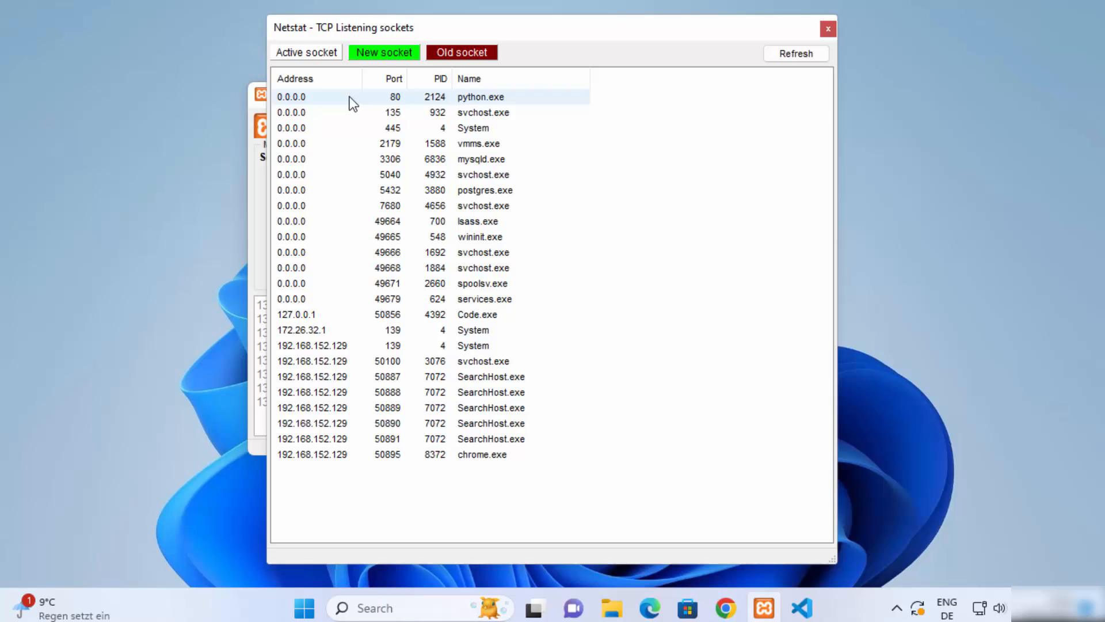
click(482, 112)
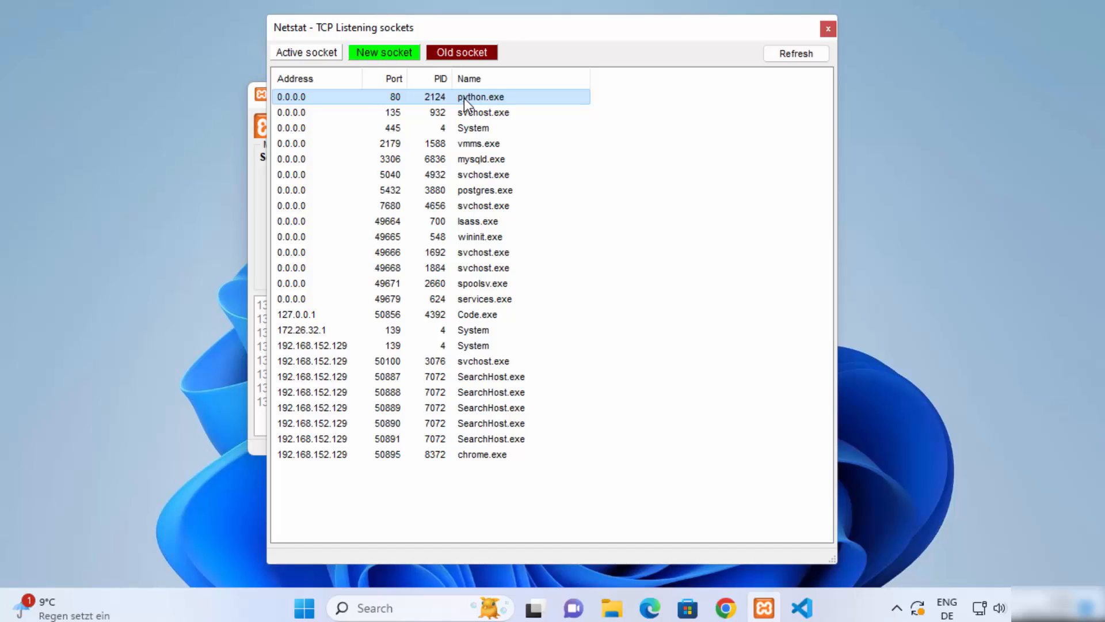
click(482, 454)
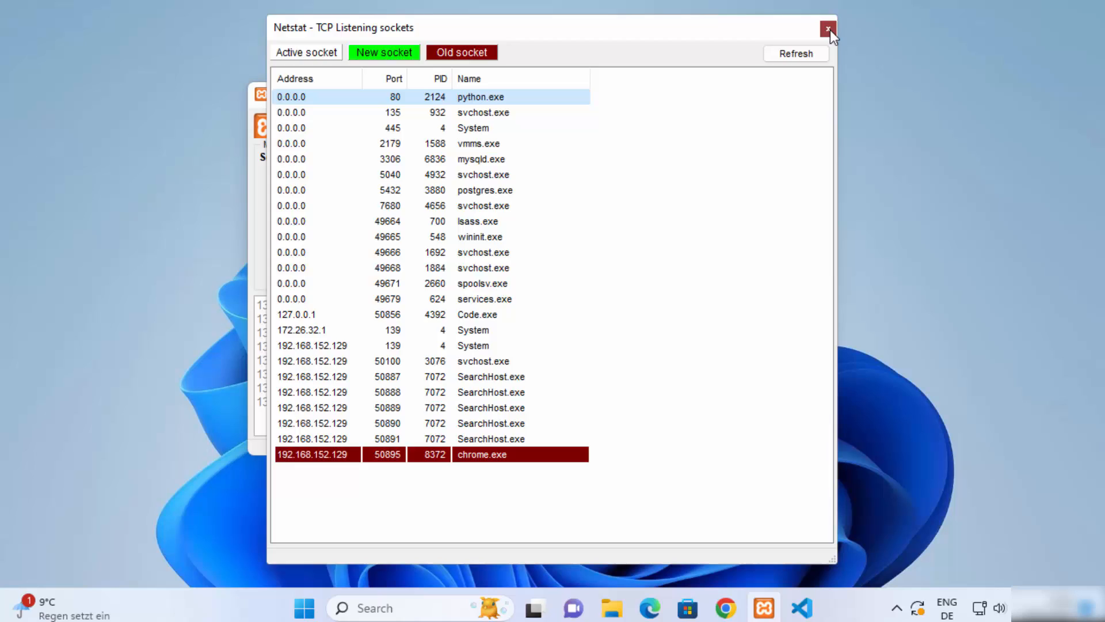
click(829, 29)
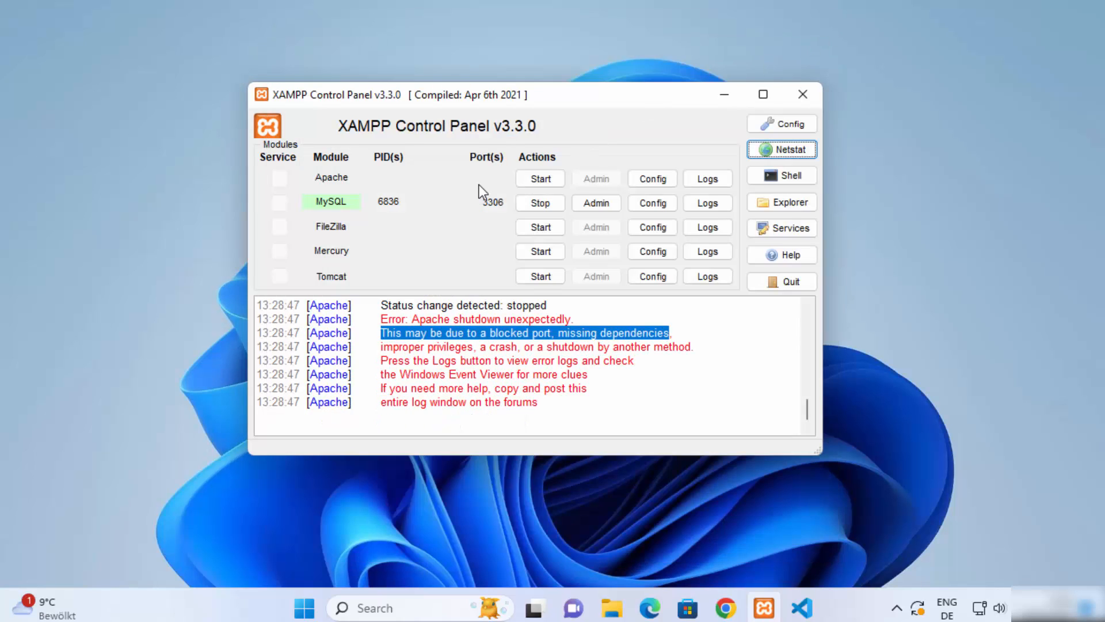
mouse_move(504, 196)
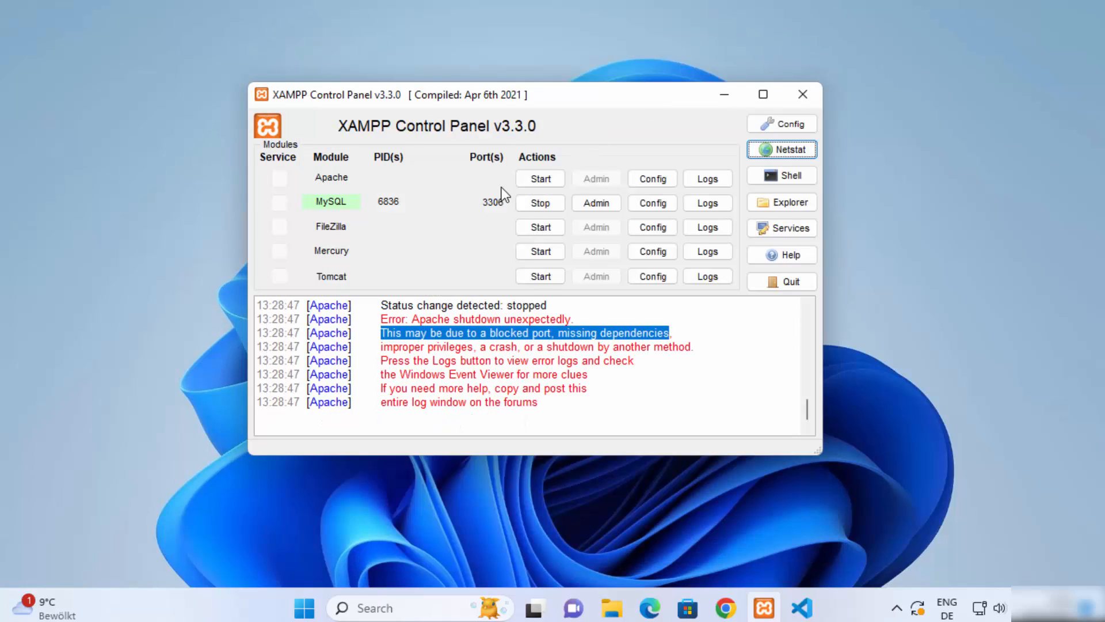
- In Apache's httpd.conf, change the Listen line from 80 to 8080
click(652, 178)
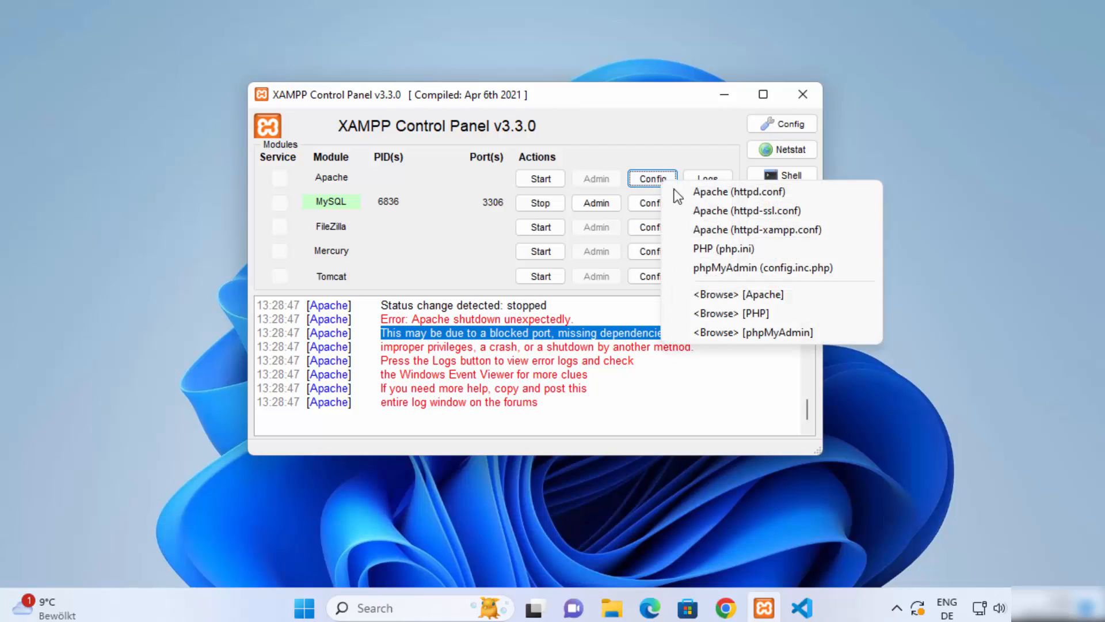
mouse_move(759, 203)
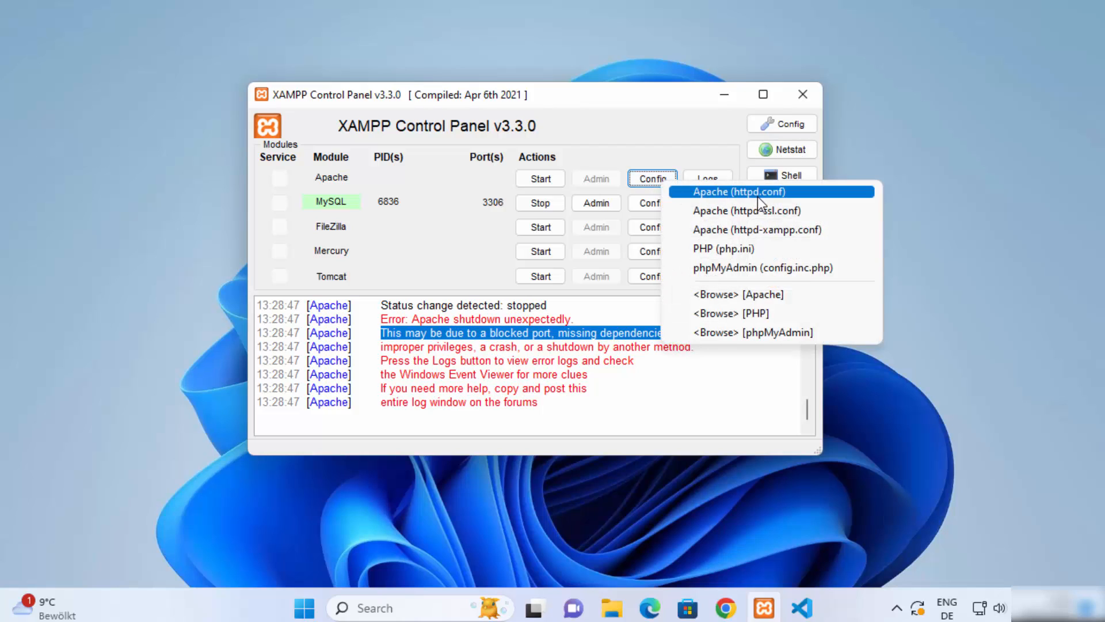
click(707, 203)
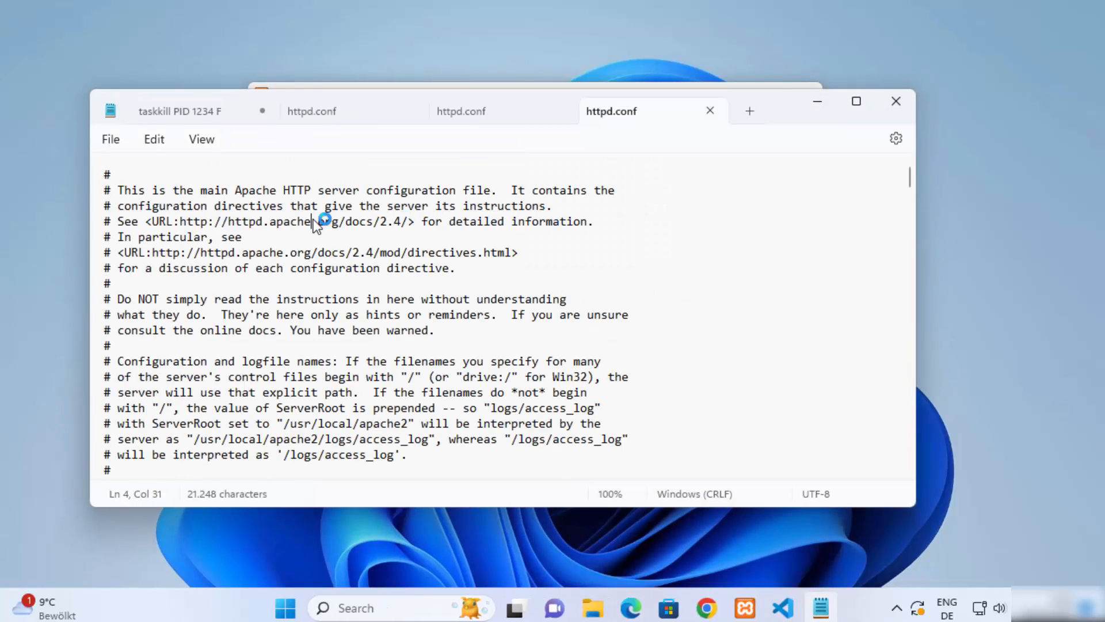
scroll(down, 3)
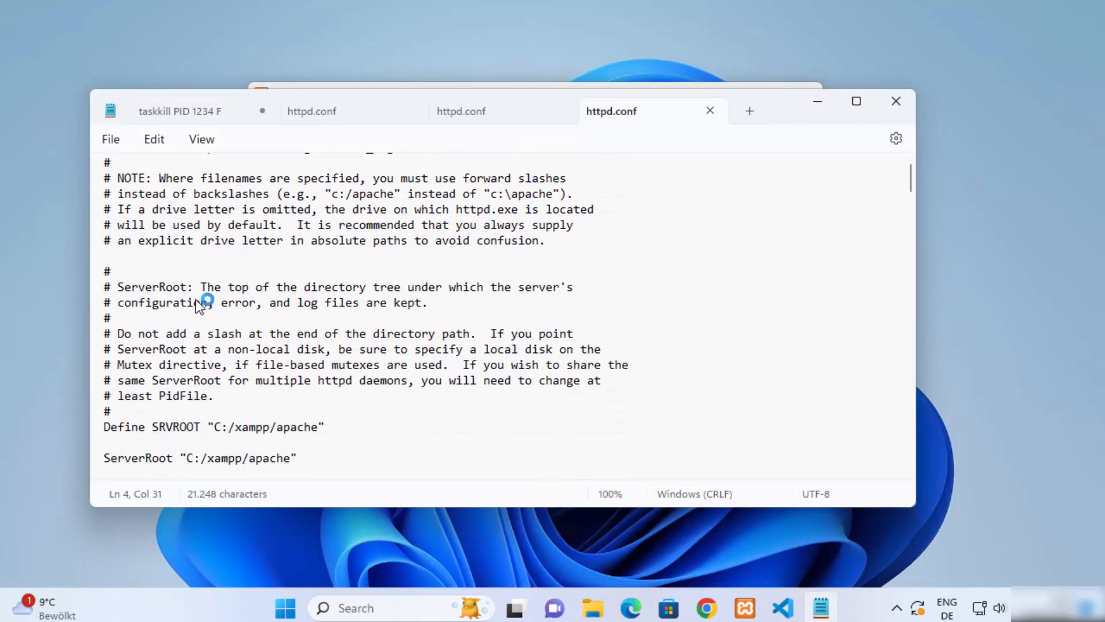
scroll(down, 3)
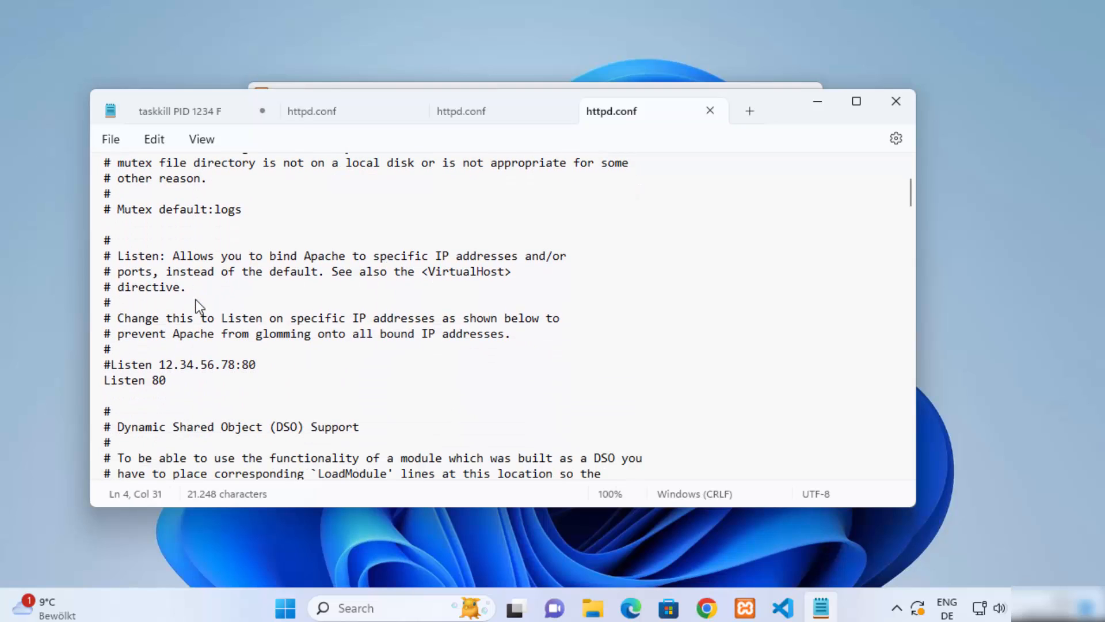
double_click(158, 380)
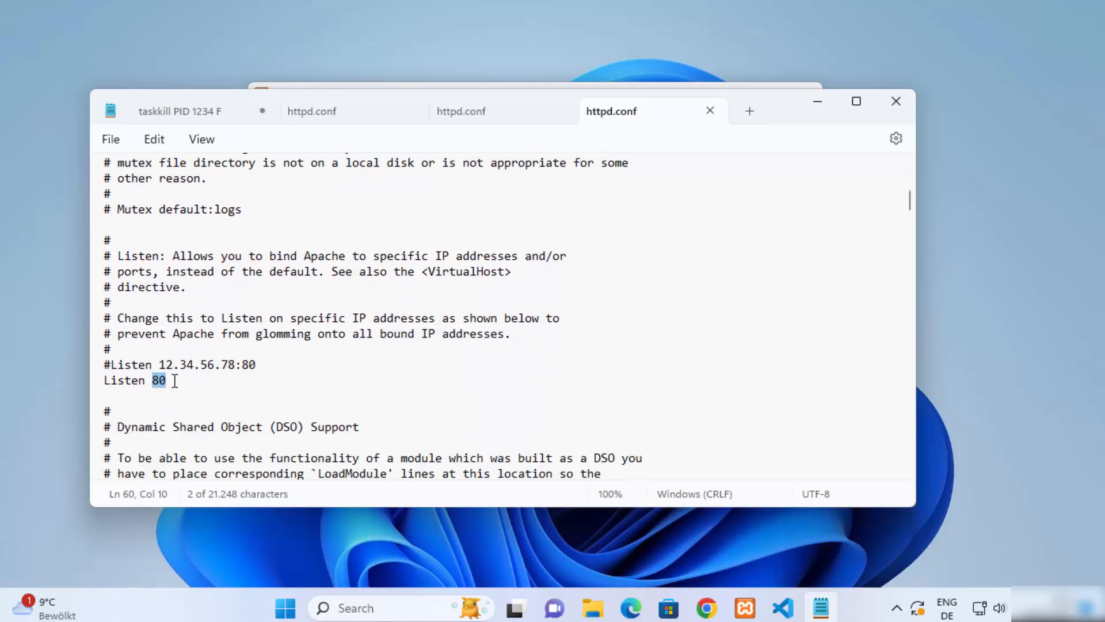
click(176, 390)
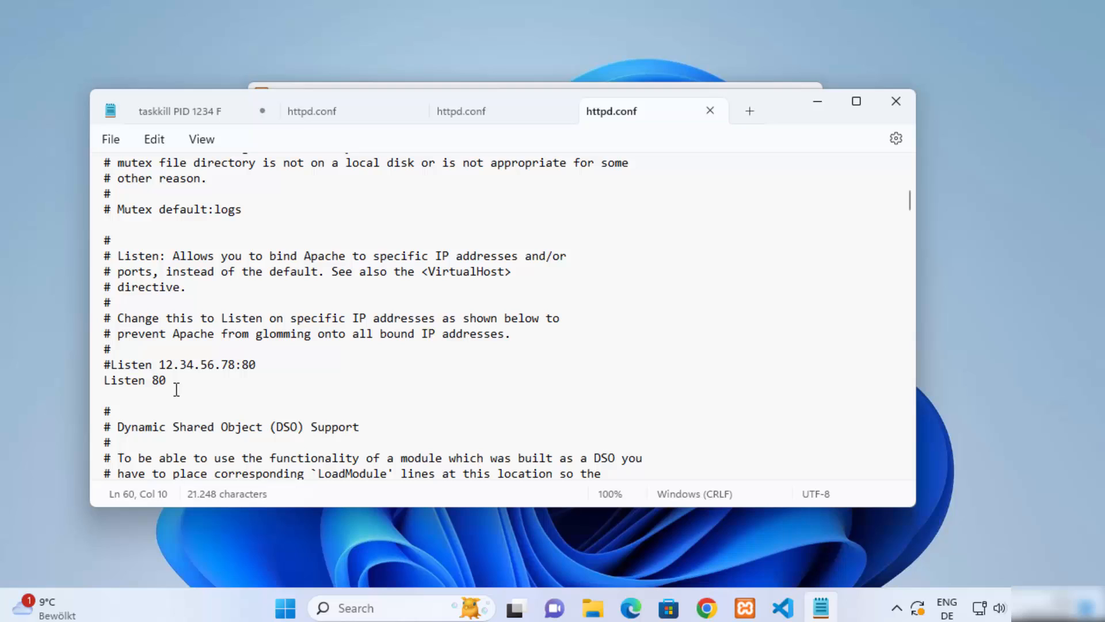
text(8)
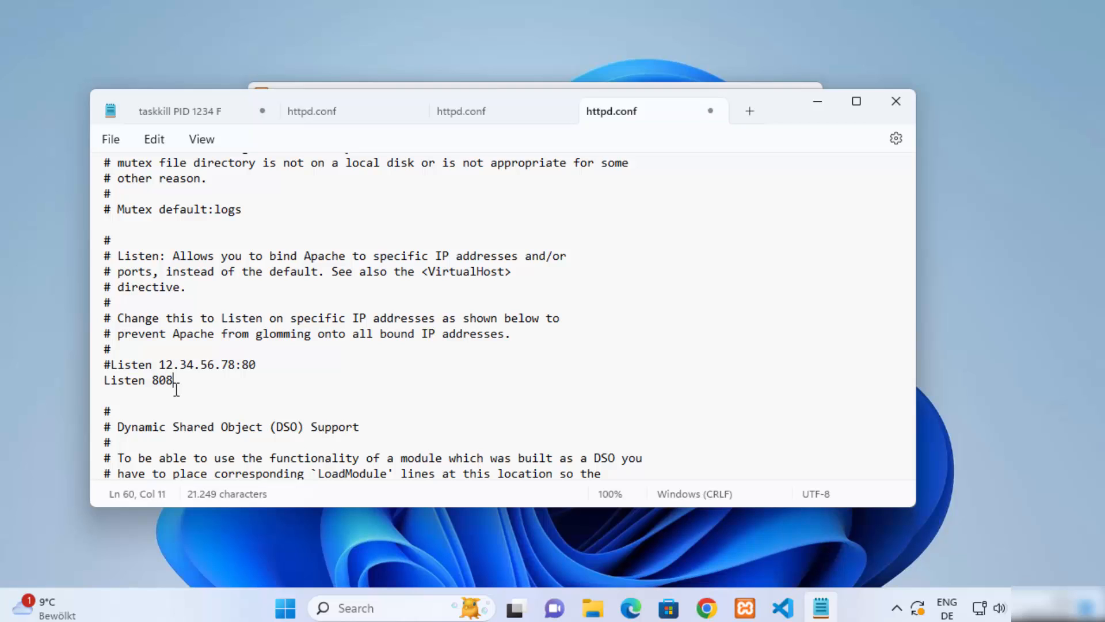
text(0)
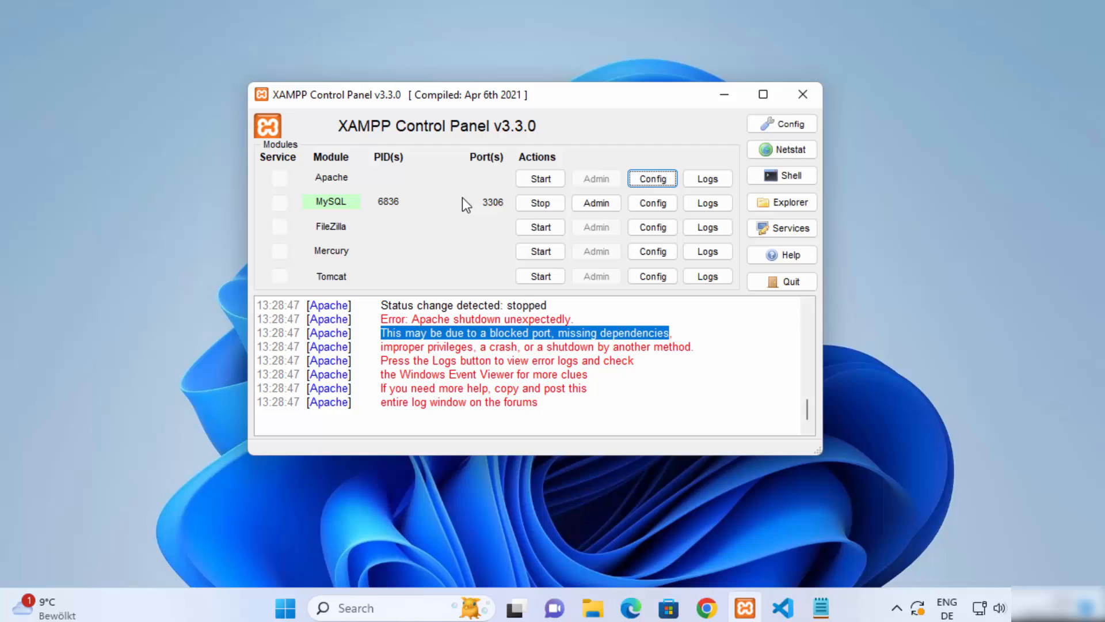
- Start Apache so it runs on ports 443 and 8080 alongside MySQL
click(540, 177)
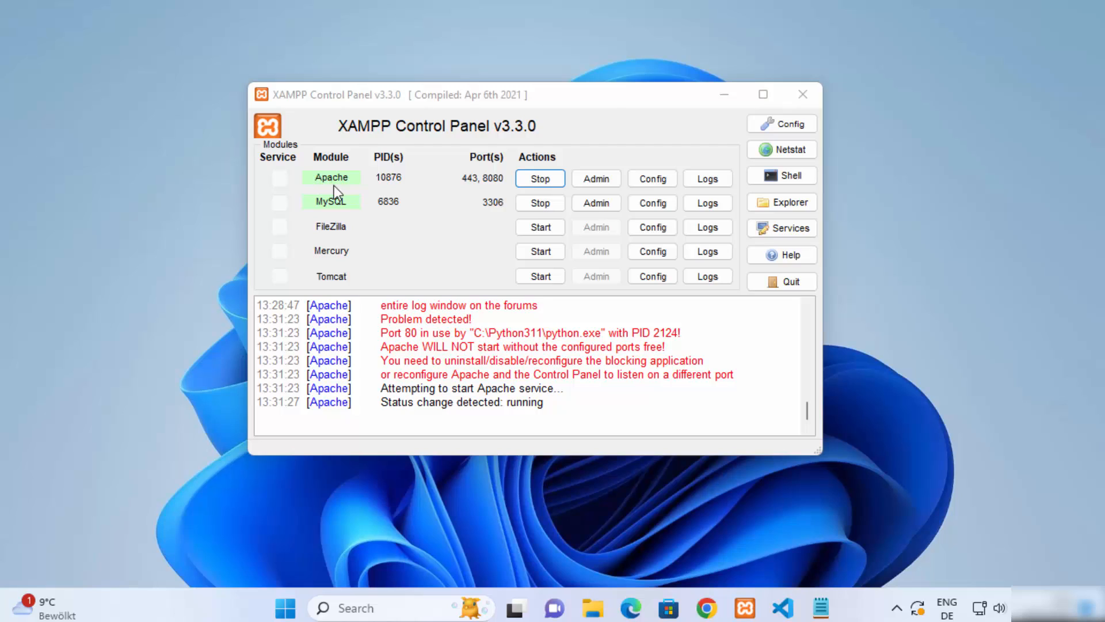
mouse_move(490, 190)
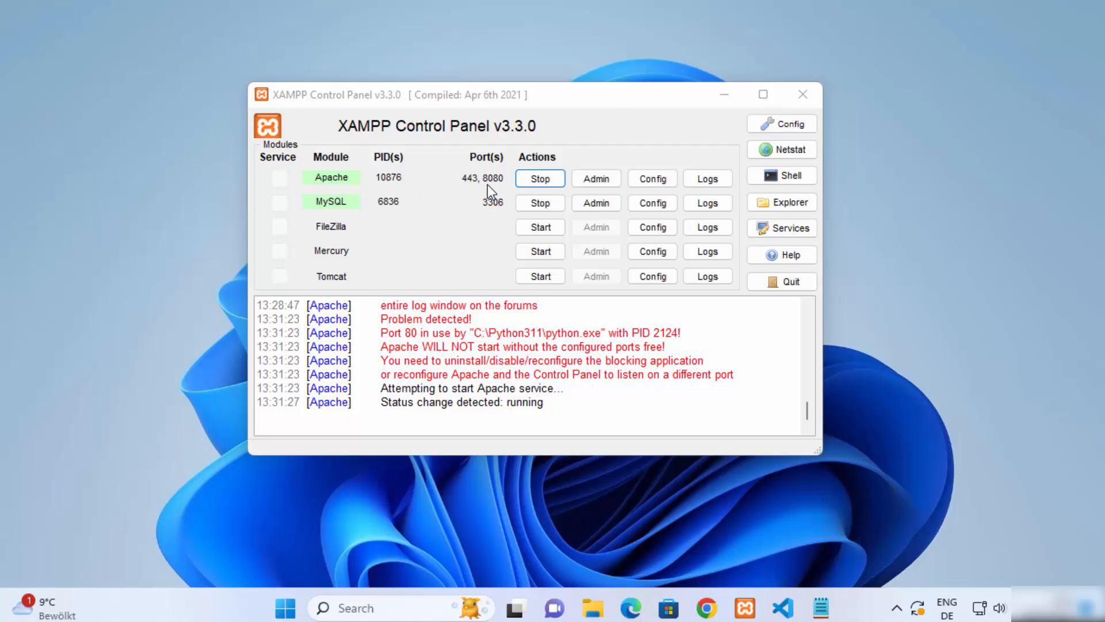
mouse_move(501, 189)
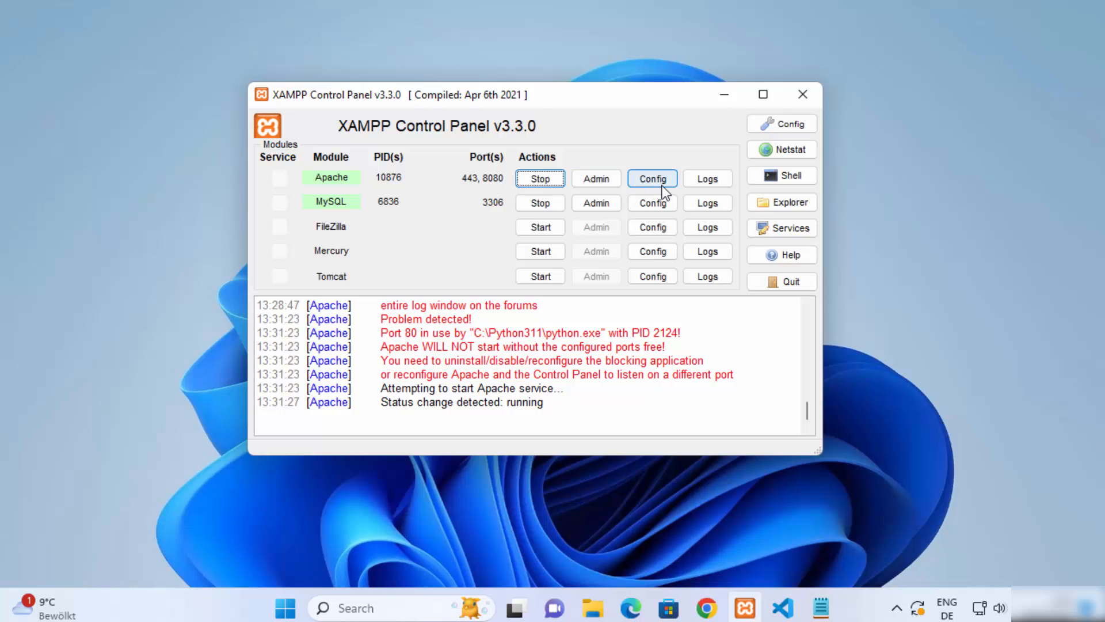
- Reopen Apache's httpd.conf to check the Listen 8080 line
click(652, 177)
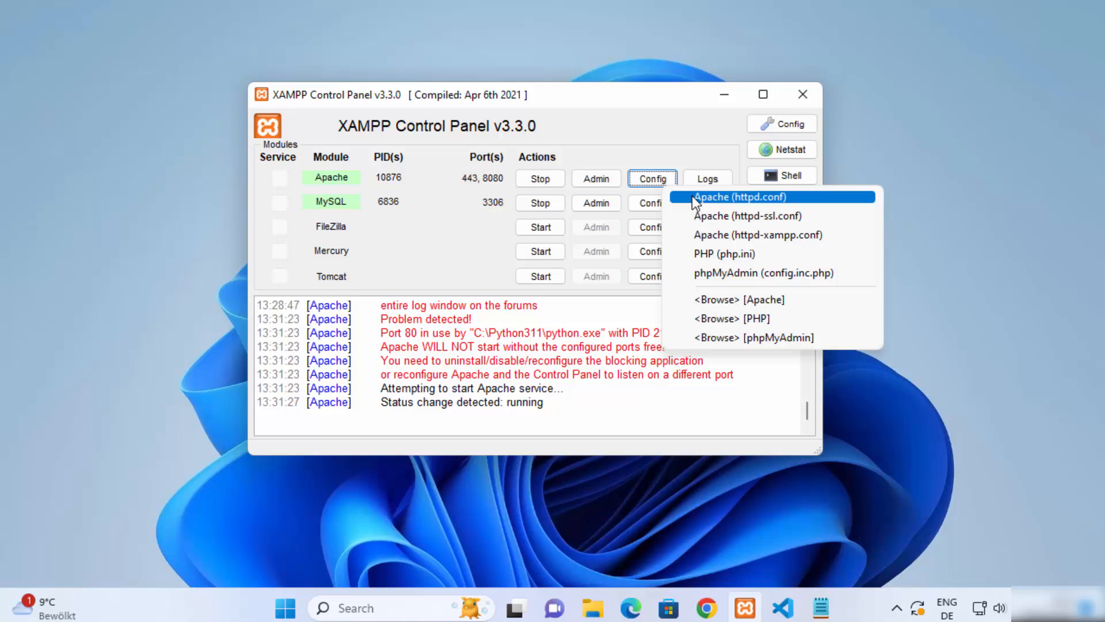
click(737, 197)
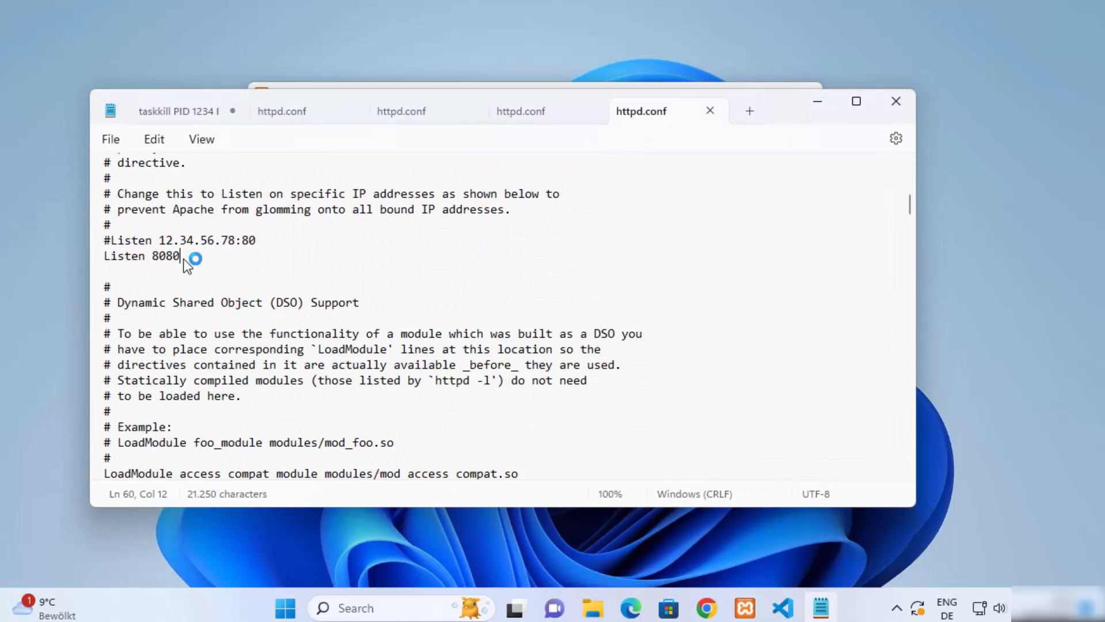
key(BackSpace)
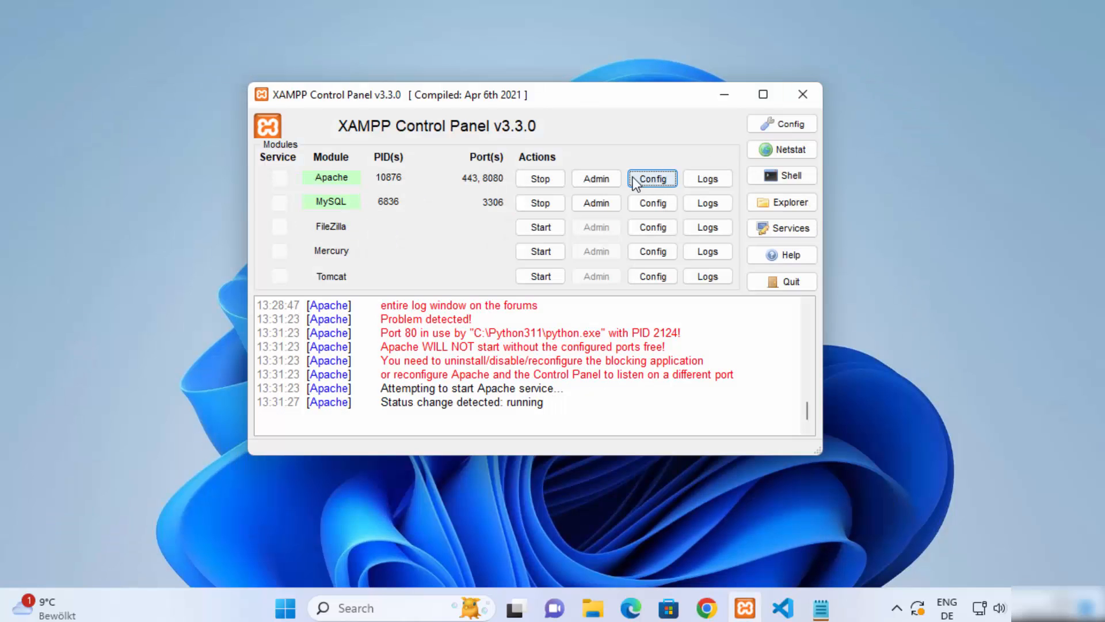
- Stop and restart Apache, which fails with port 80 blocked by python.exe
click(540, 178)
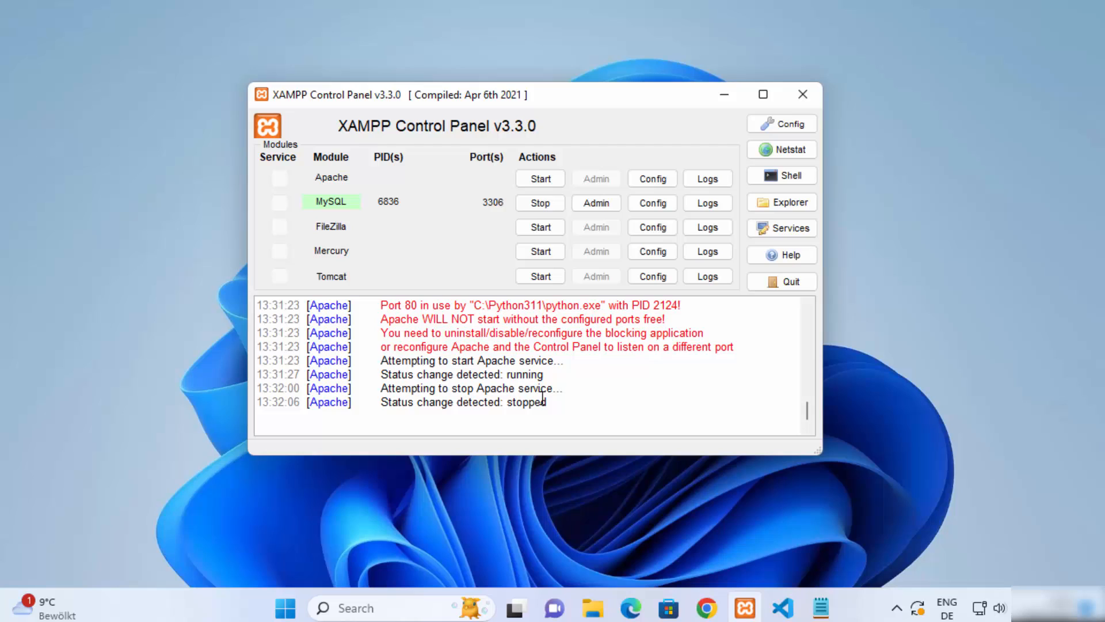
click(540, 179)
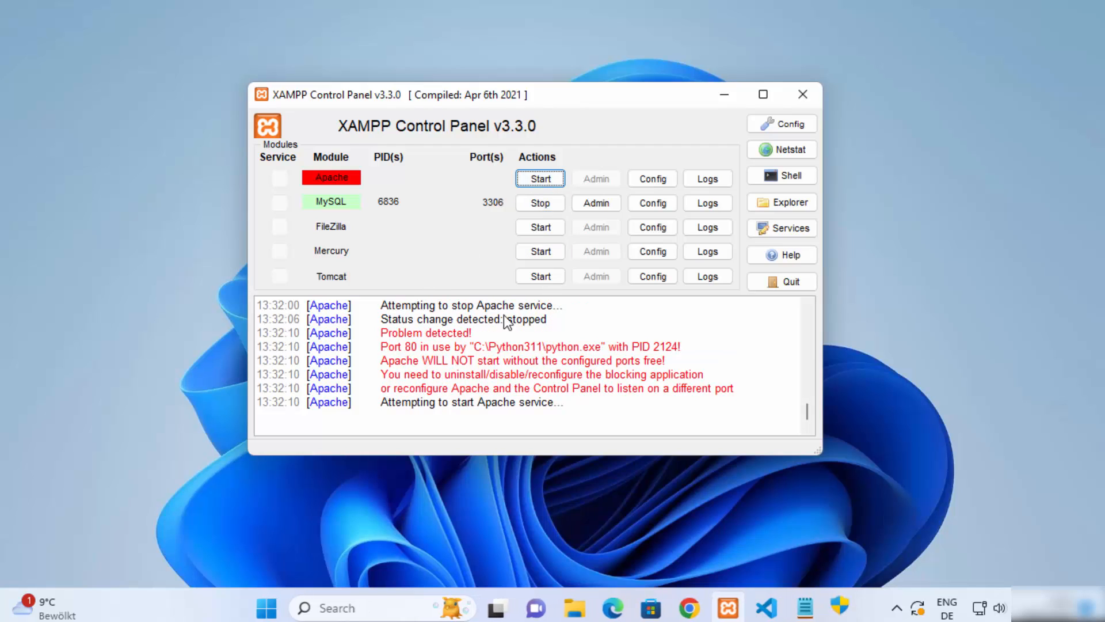
mouse_move(585, 394)
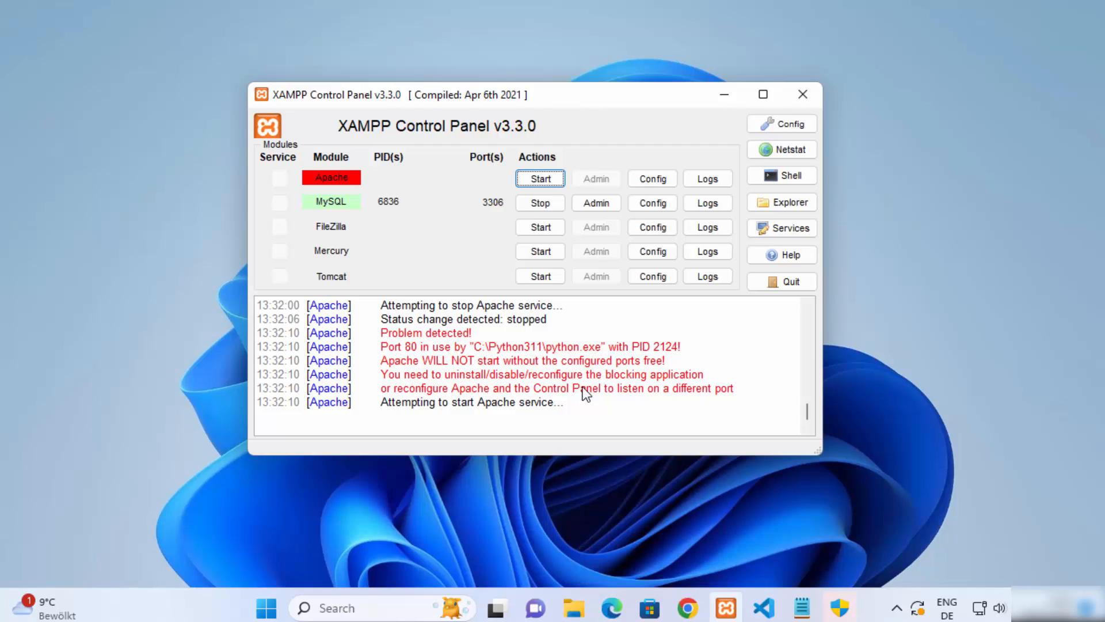
mouse_move(594, 385)
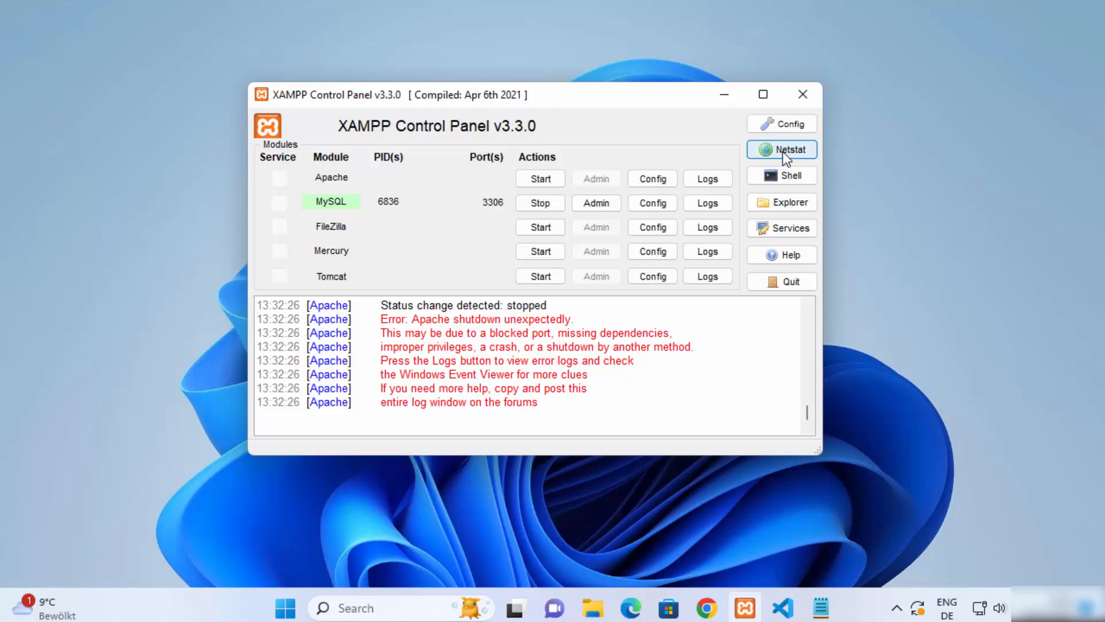
- Show the Netstat listening sockets list with python.exe (PID 2124) on port 80
click(780, 149)
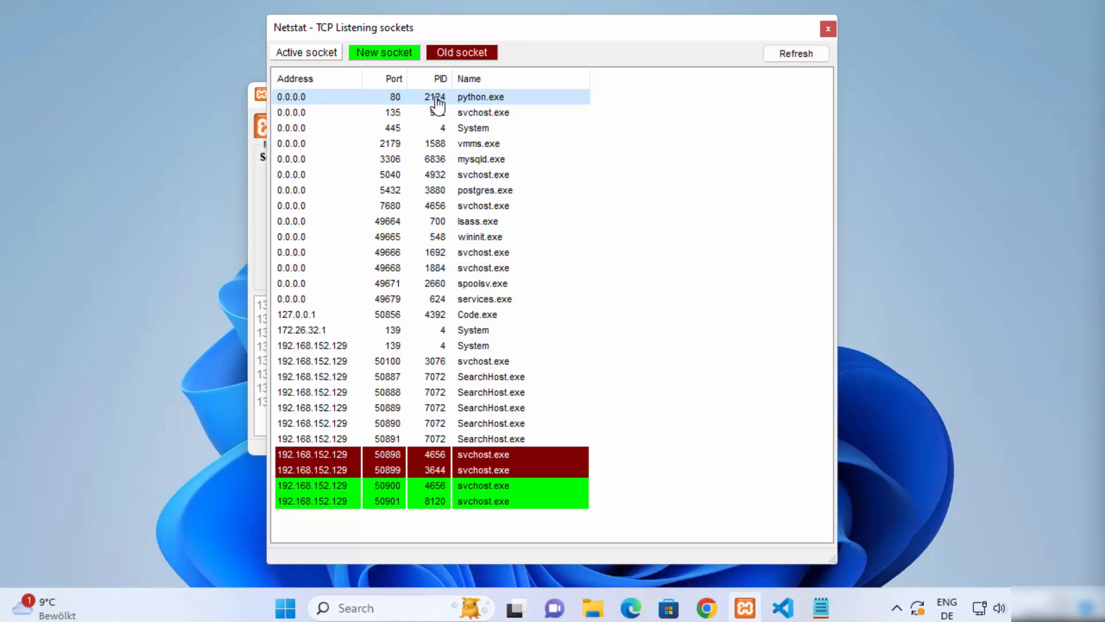
mouse_move(309, 595)
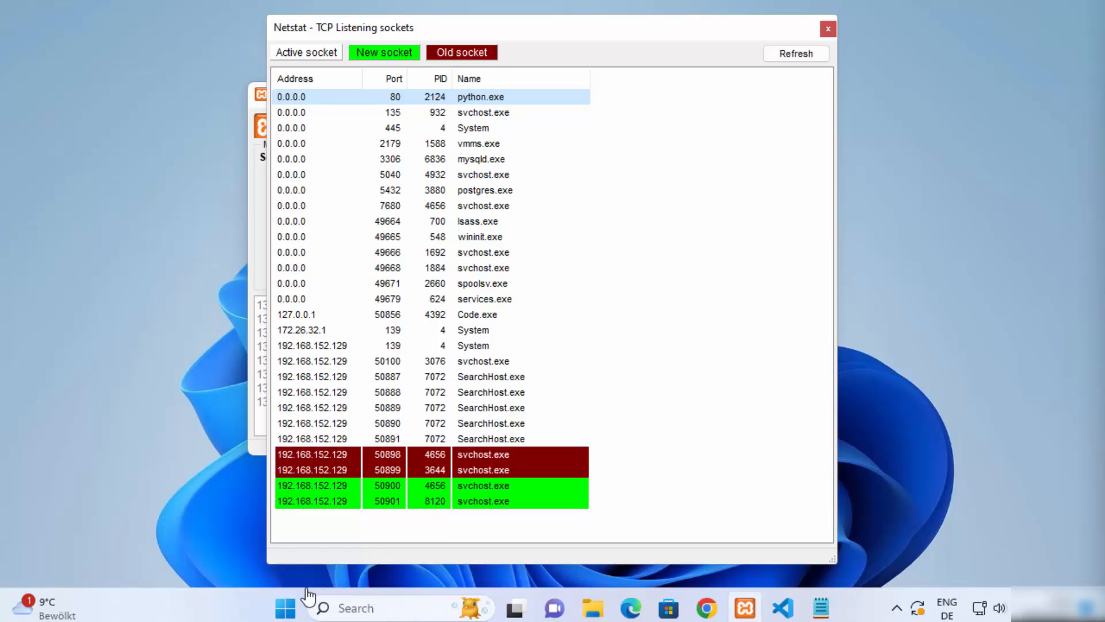
mouse_move(321, 608)
text(c)
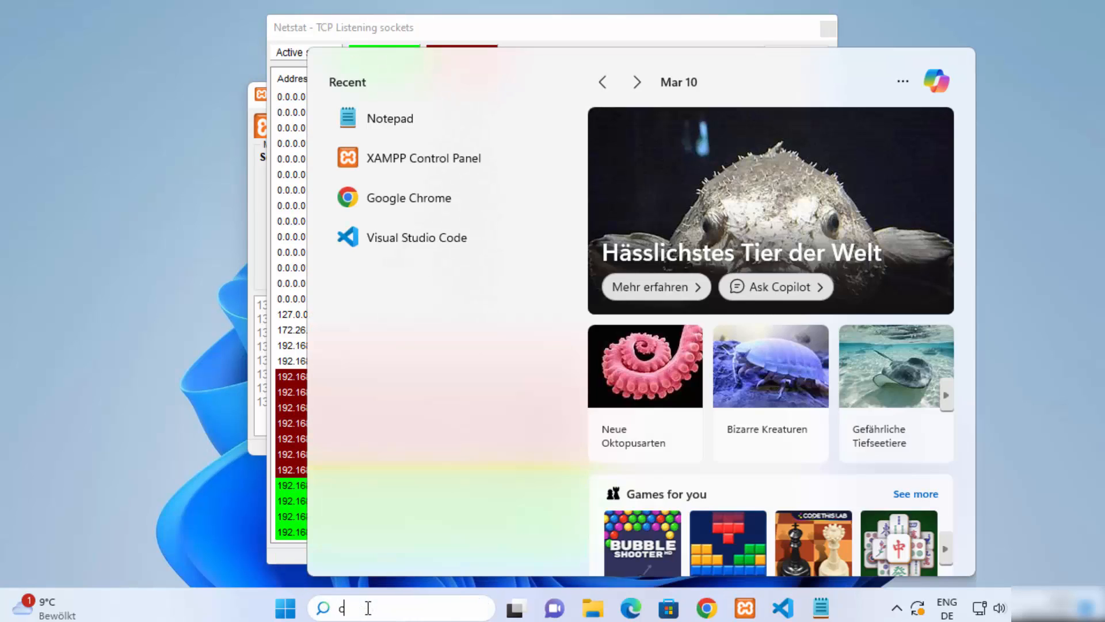
- In Command Prompt, run taskkill /PID 2124 /F to force-terminate python.exe
text(md)
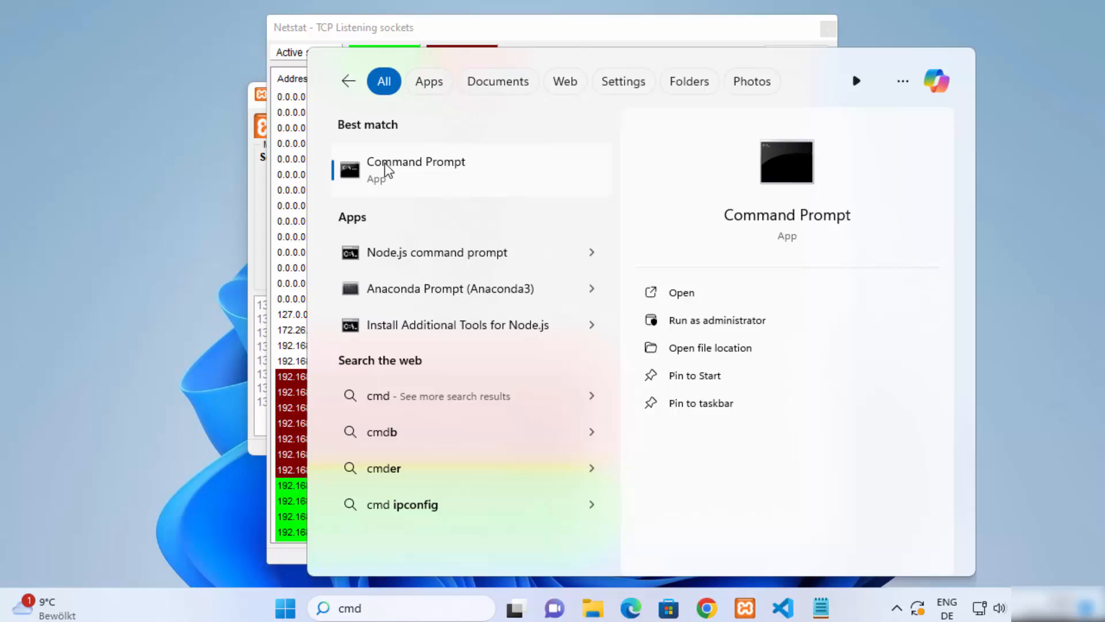
click(416, 169)
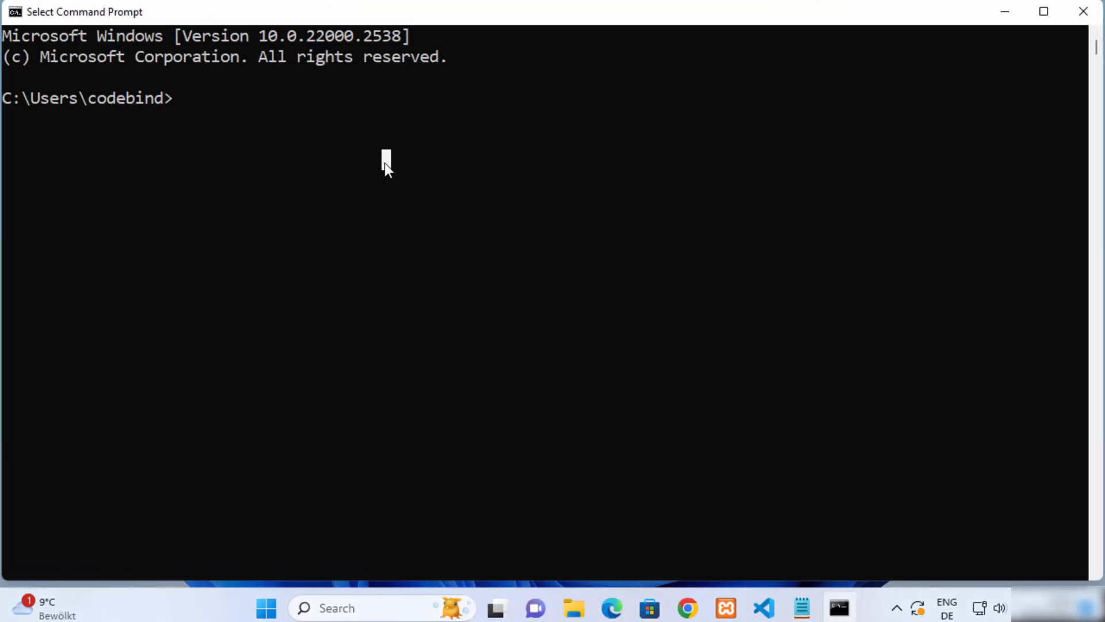
text(task)
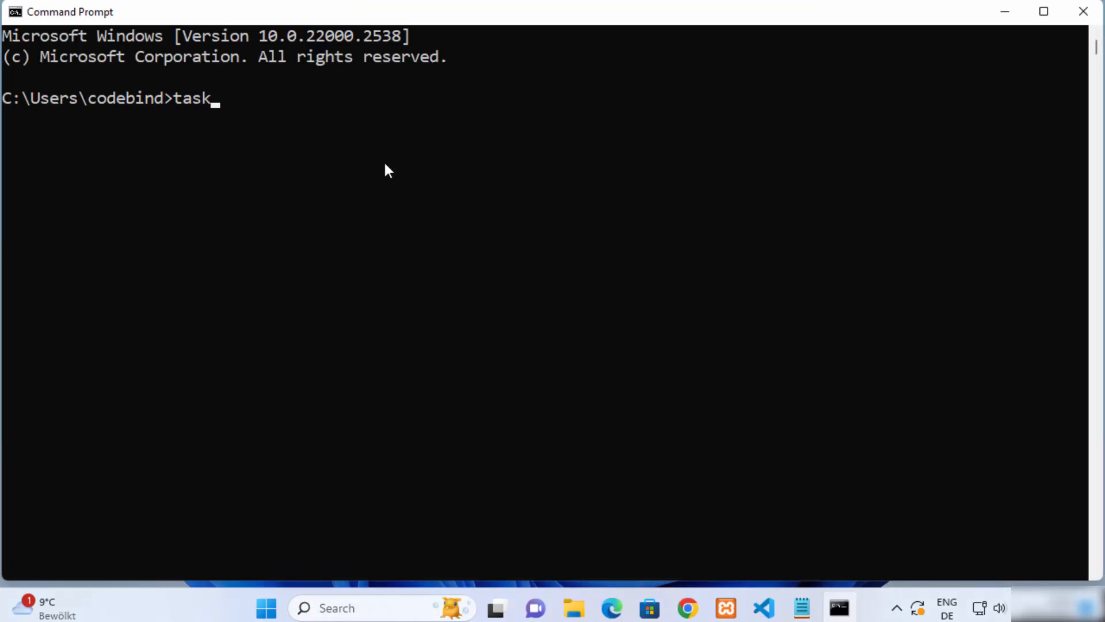
text(kill /)
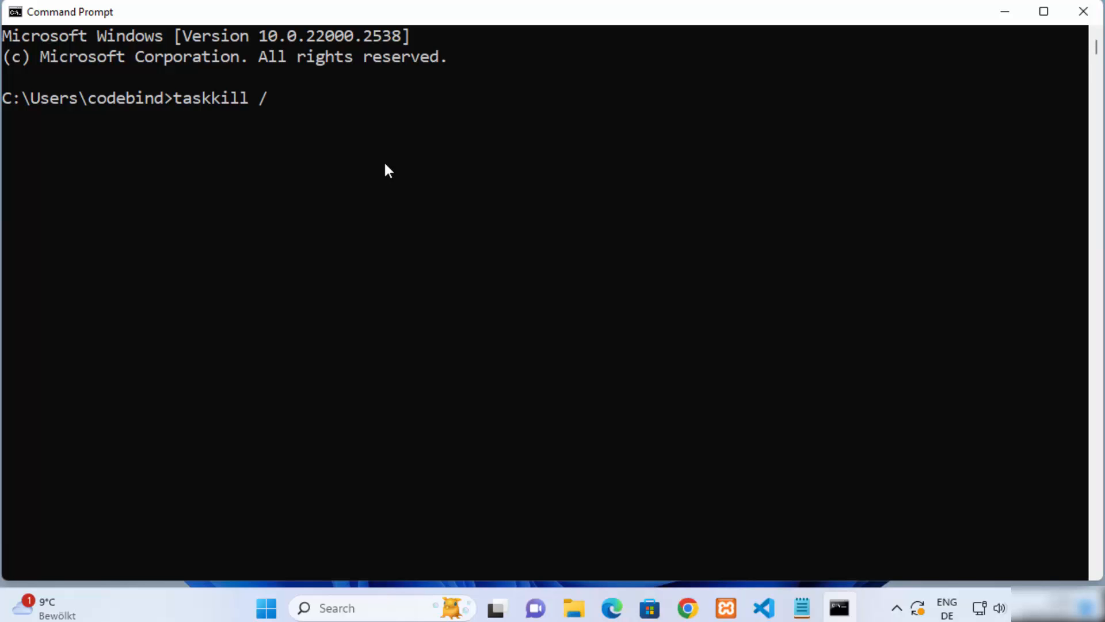
text(PID)
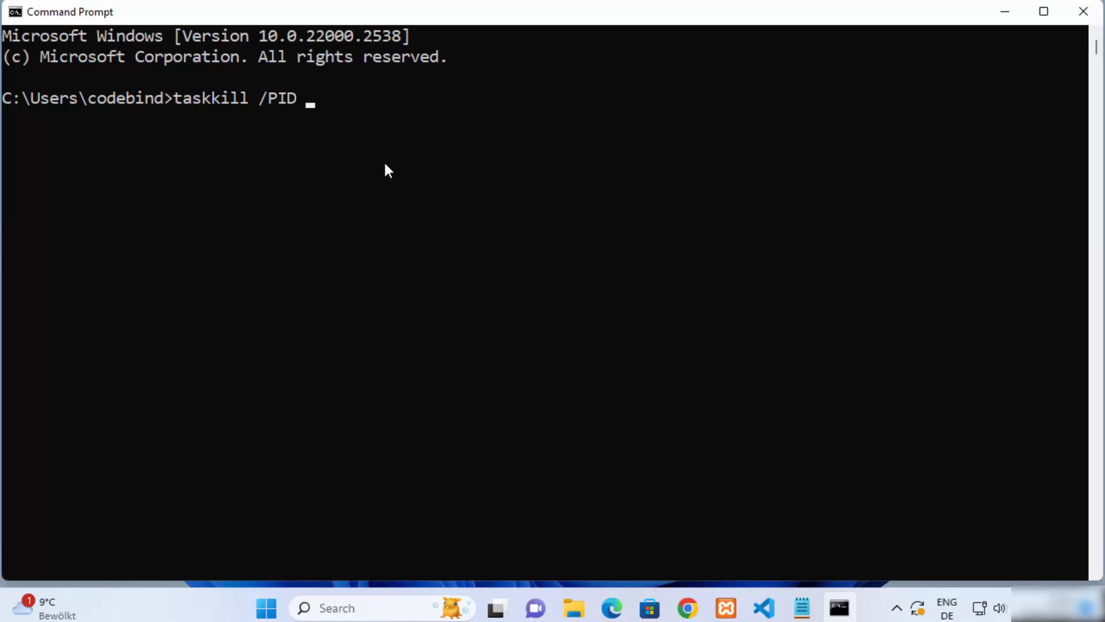
mouse_move(724, 584)
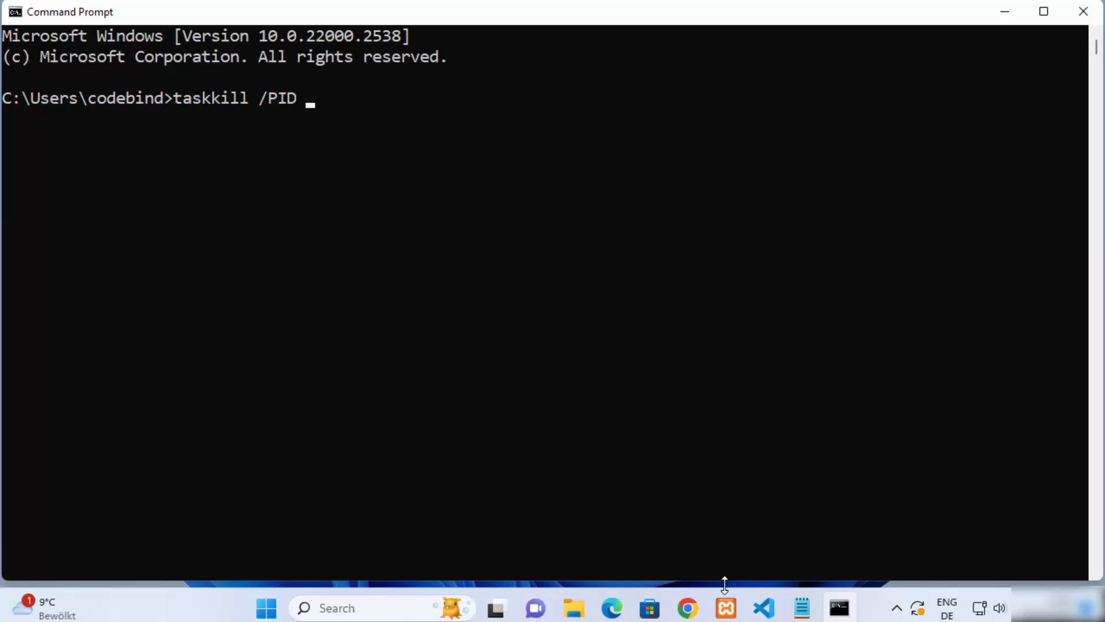
click(724, 607)
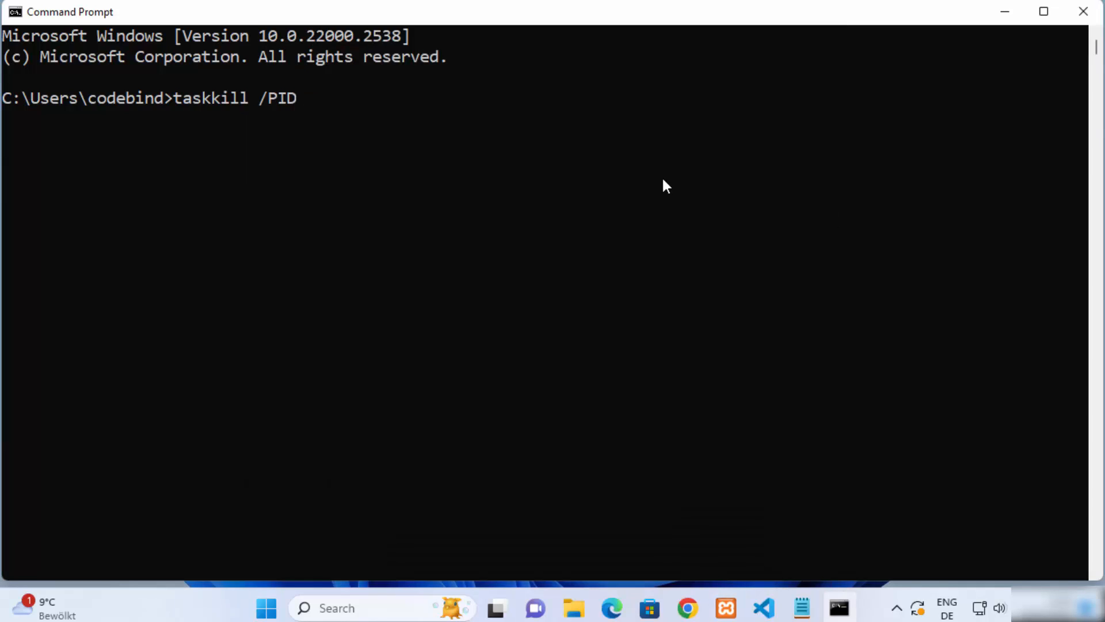
text(2124 /F)
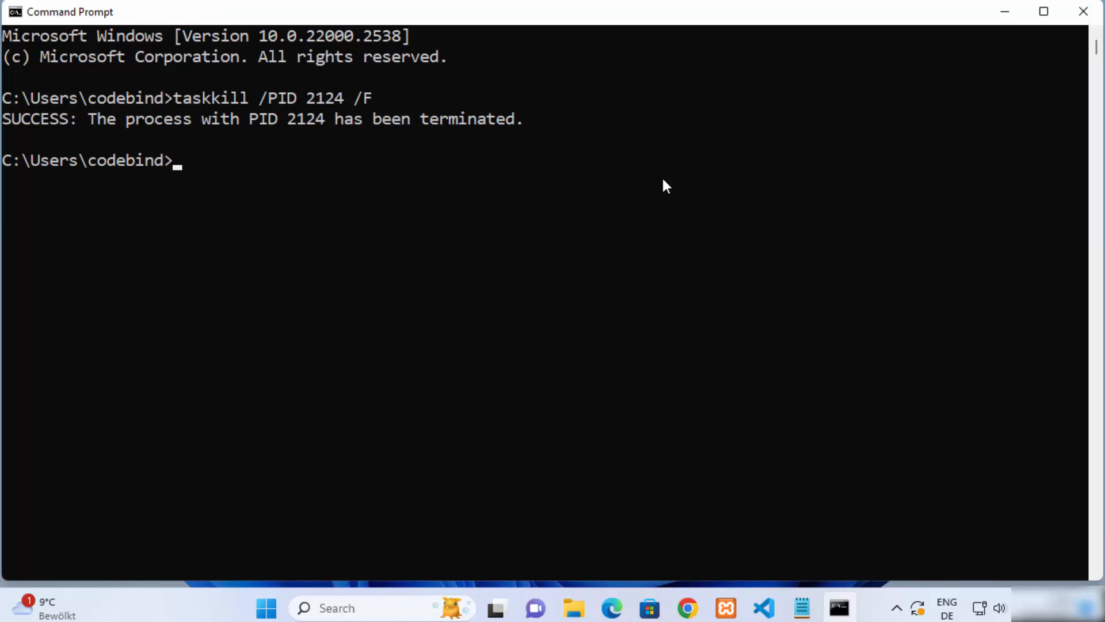
mouse_move(110, 139)
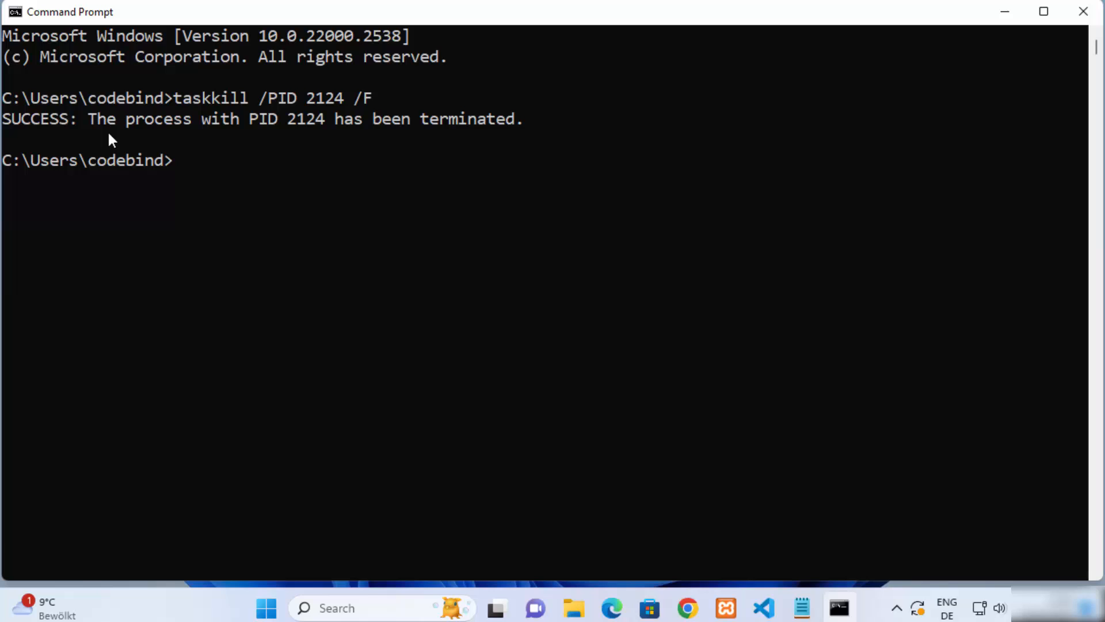
mouse_move(356, 133)
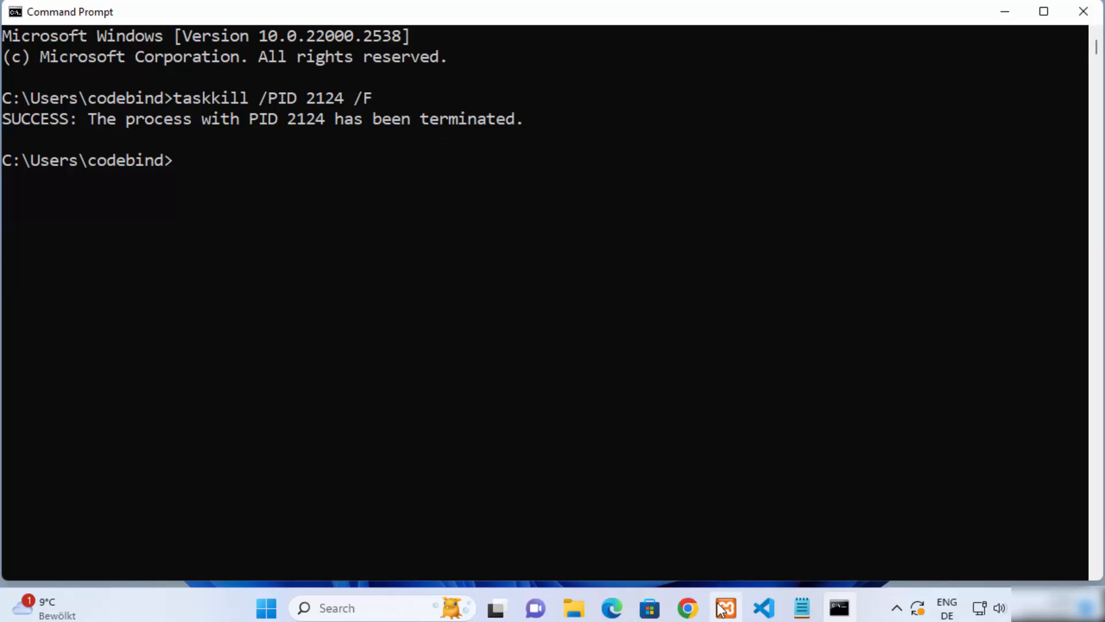
- Back in XAMPP, verify via Netstat that port 80 is free and start Apache on 80 and 443
click(724, 608)
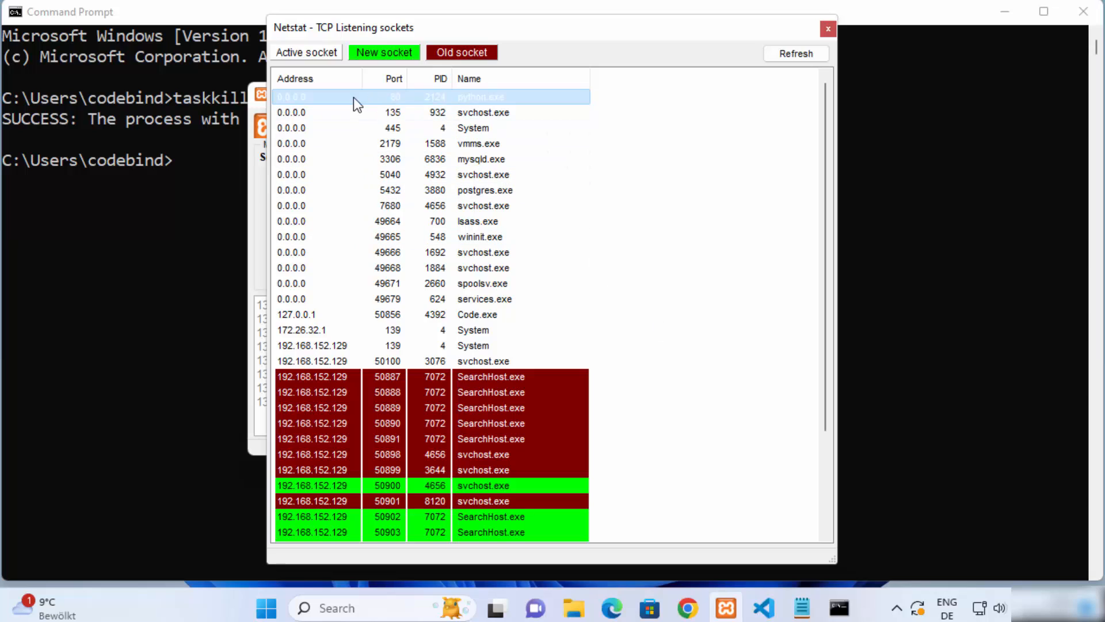
mouse_move(416, 106)
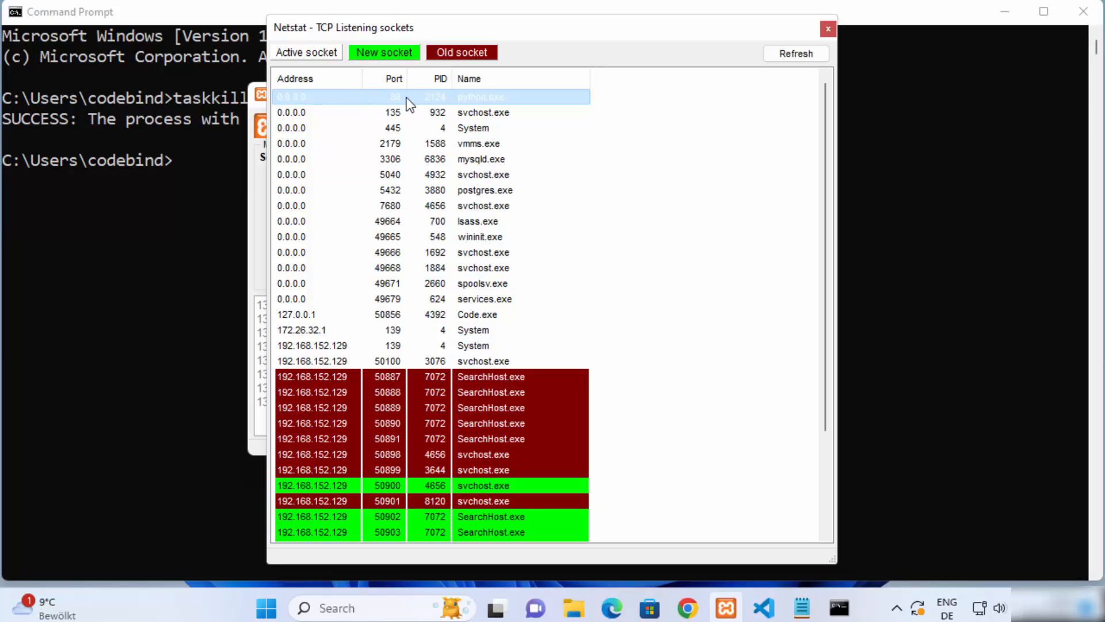
mouse_move(754, 83)
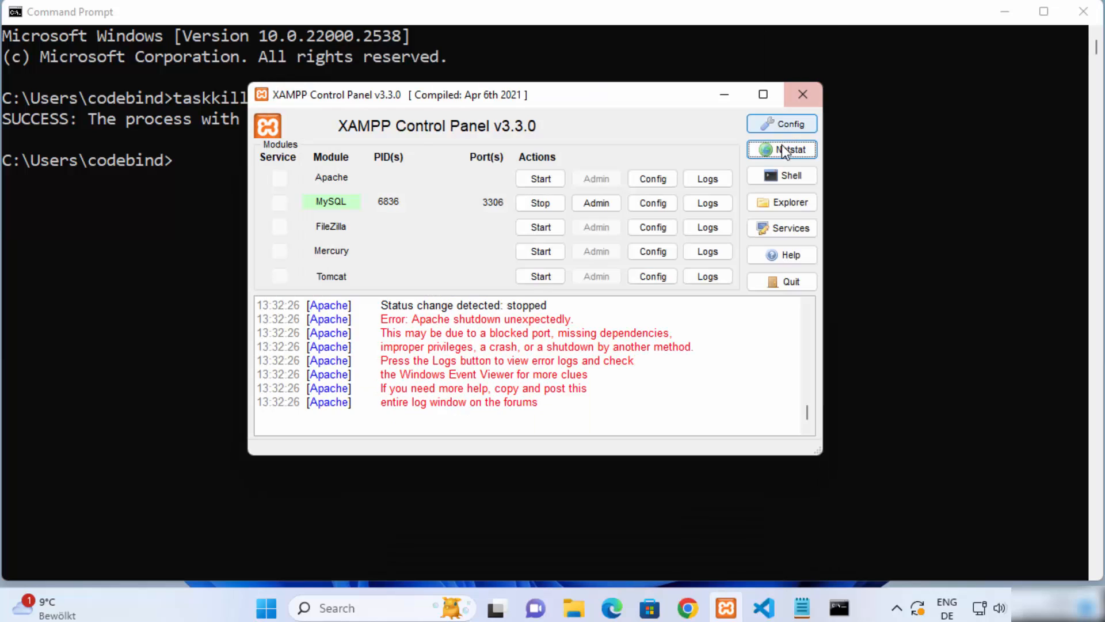
click(781, 149)
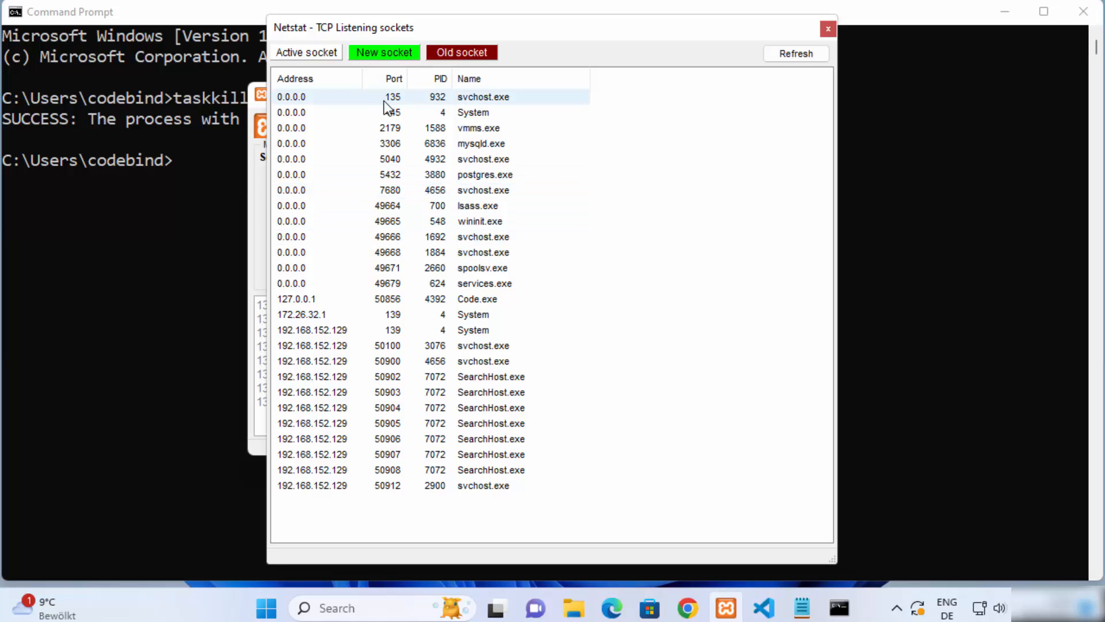
click(828, 28)
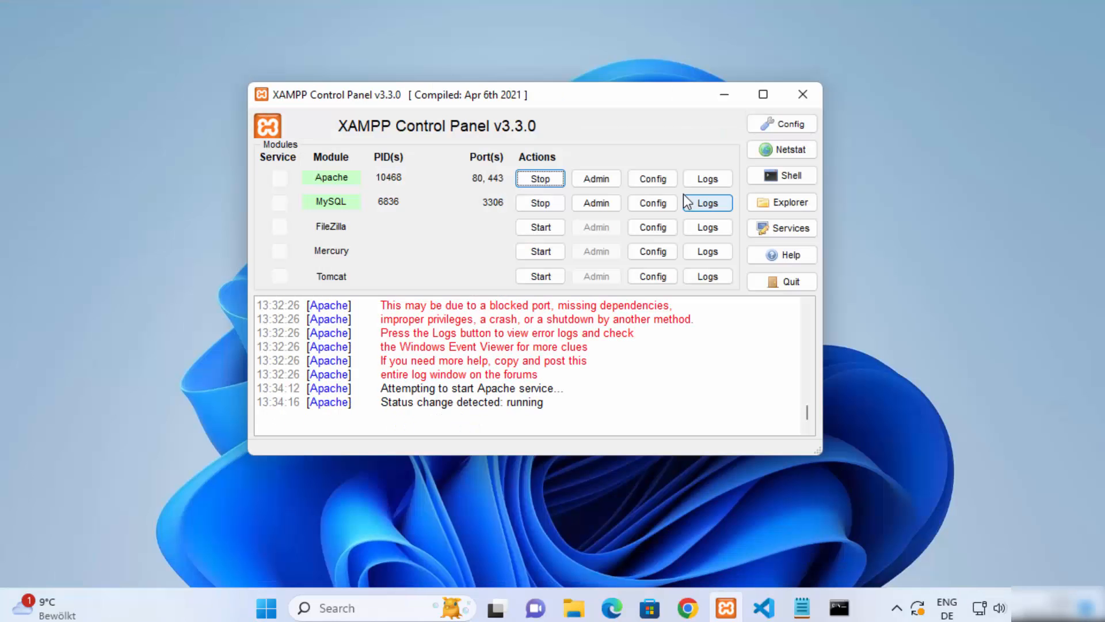
mouse_move(454, 185)
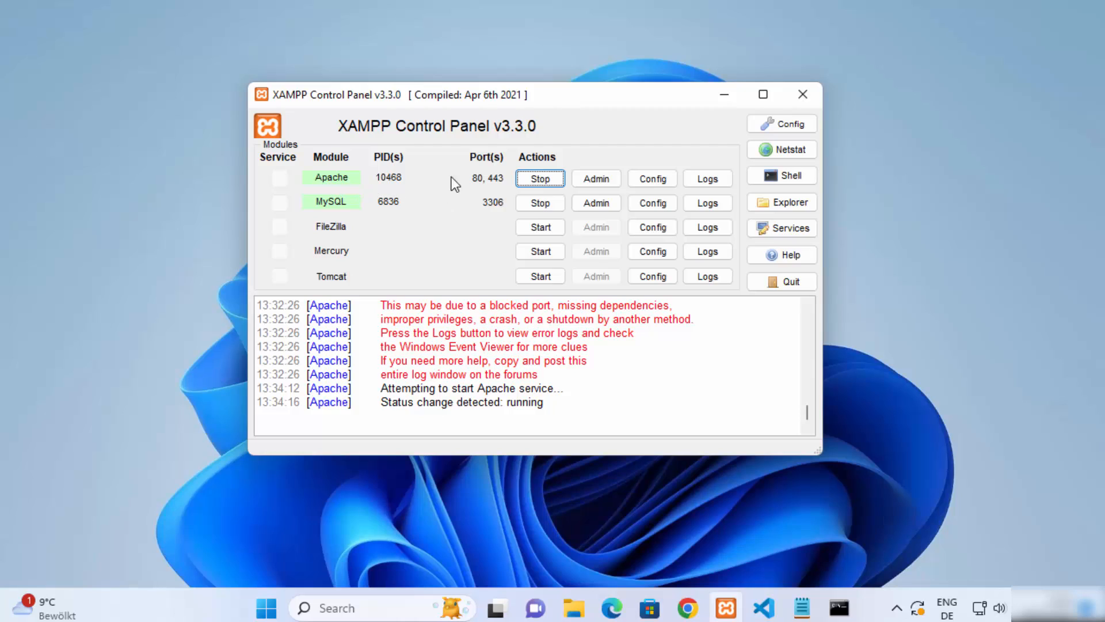
mouse_move(482, 188)
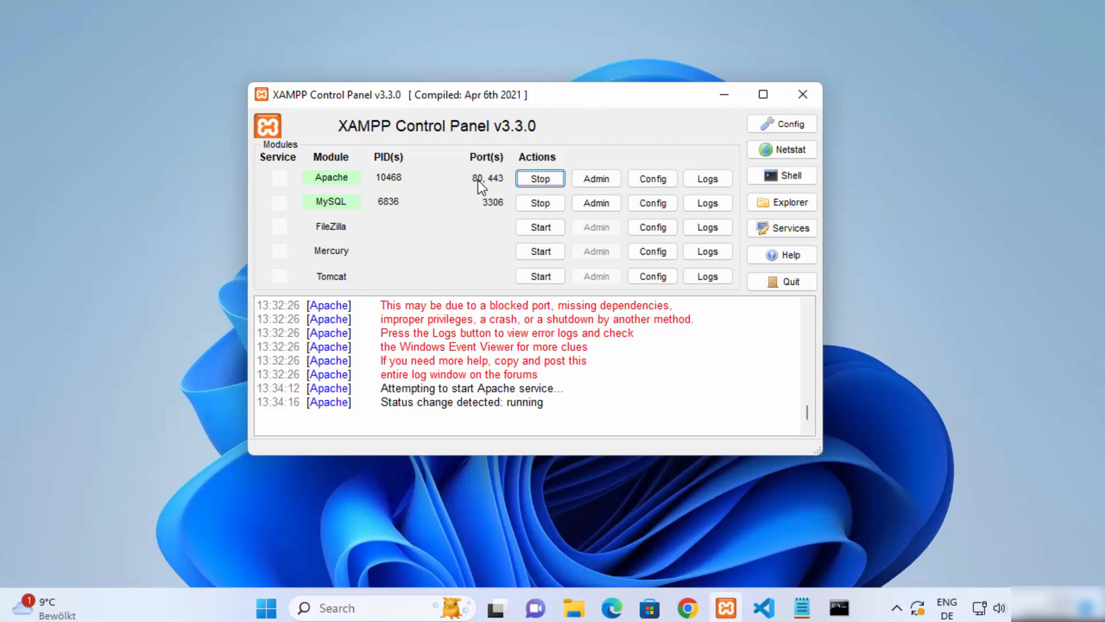
mouse_move(583, 351)
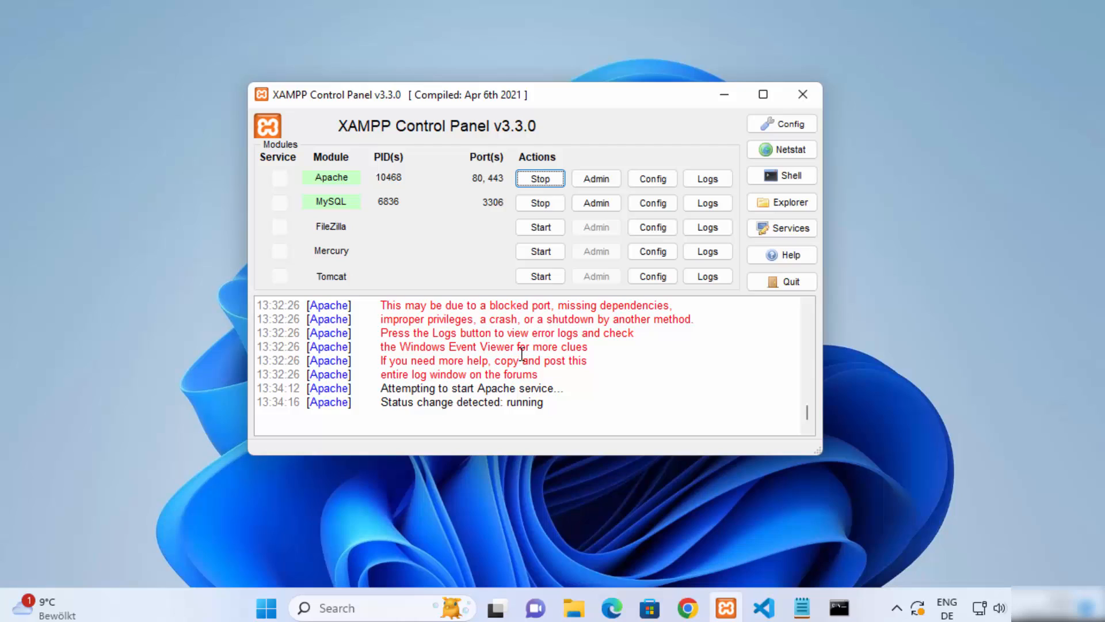
mouse_move(372, 132)
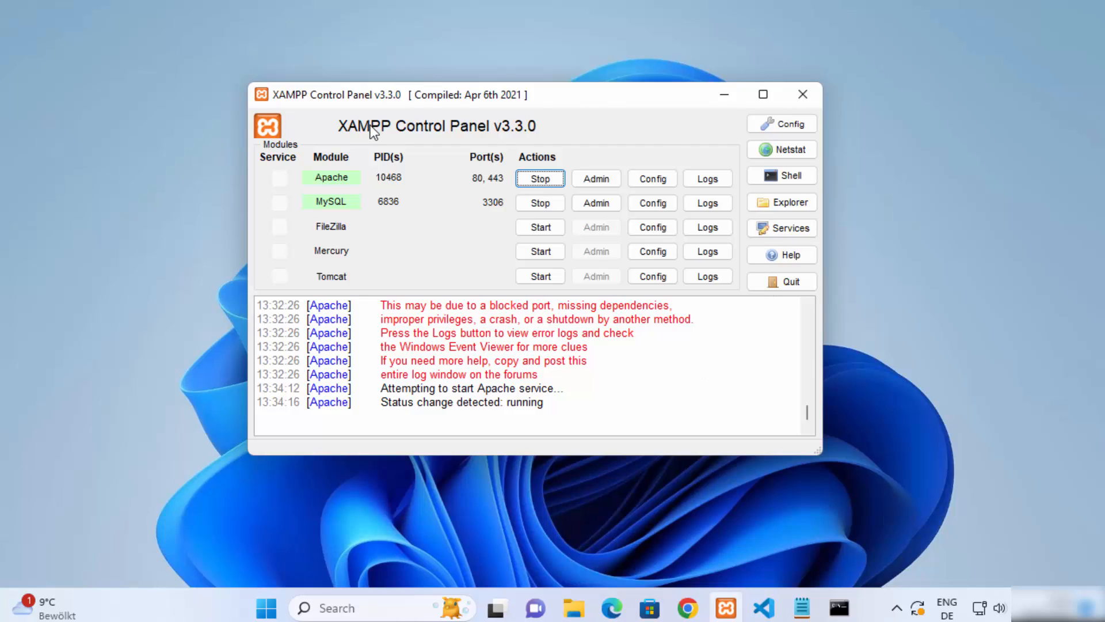
mouse_move(576, 323)
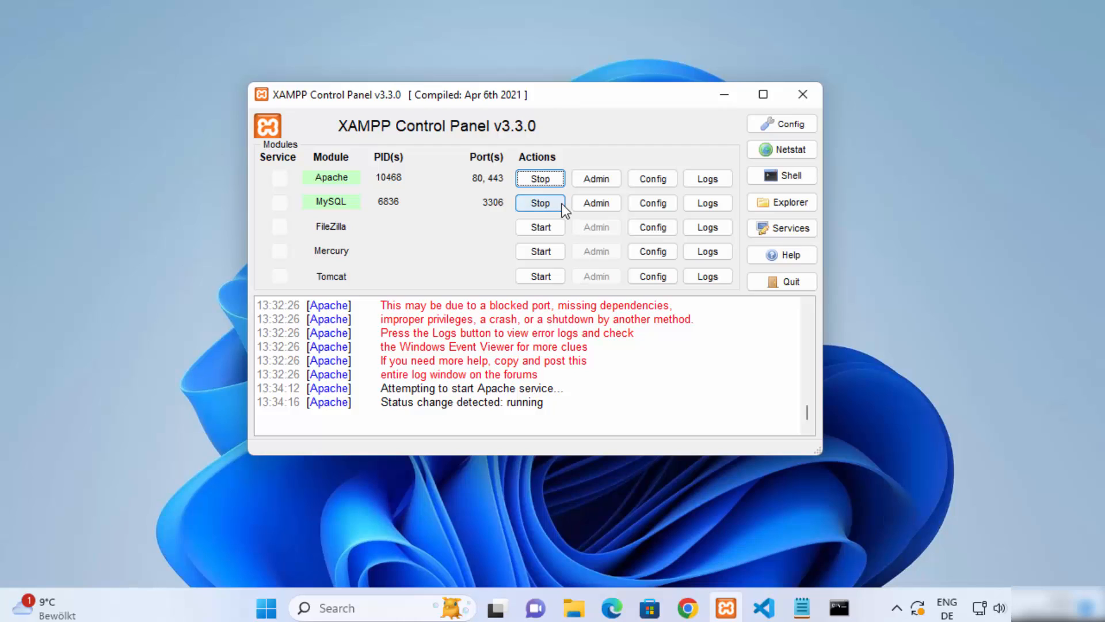
- Stop MySQL and Apache, quit the control panel and dismiss the access-denied error
click(540, 203)
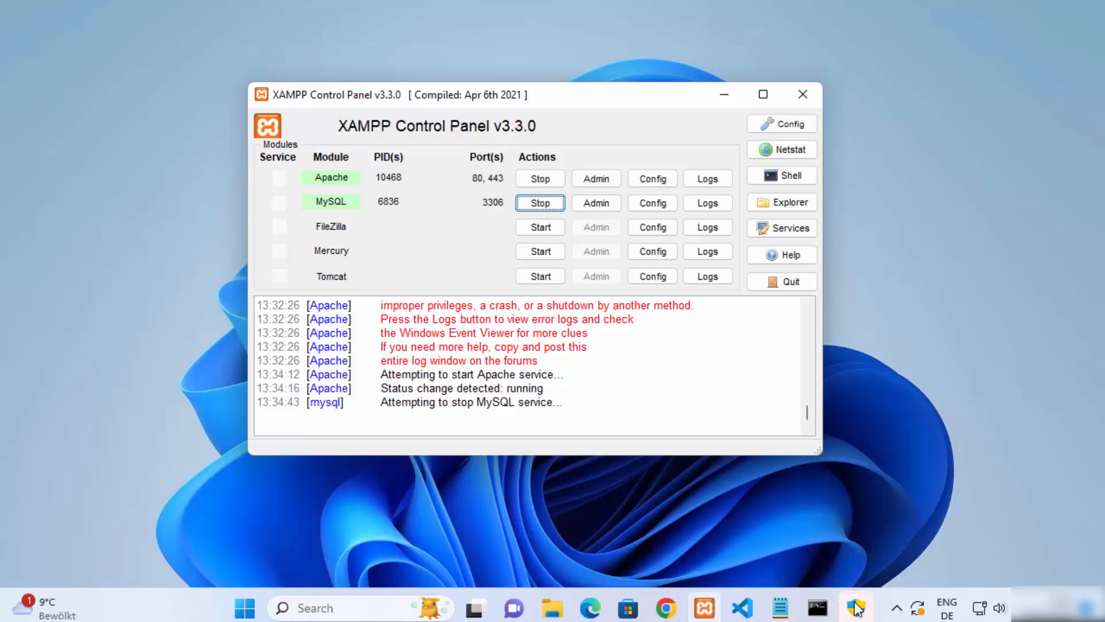
click(540, 203)
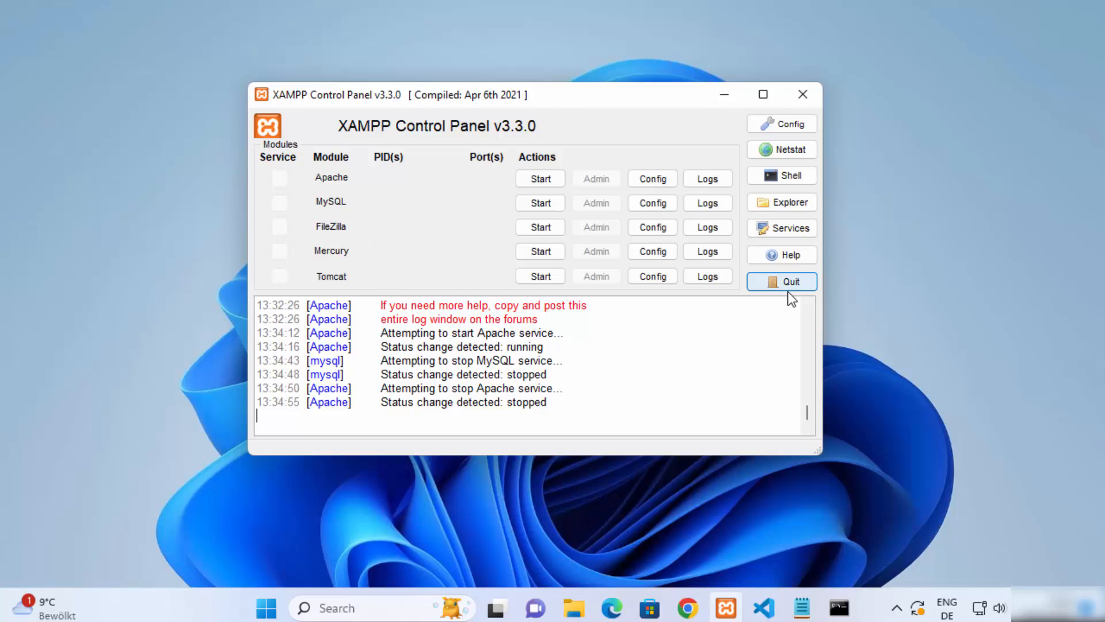
click(781, 281)
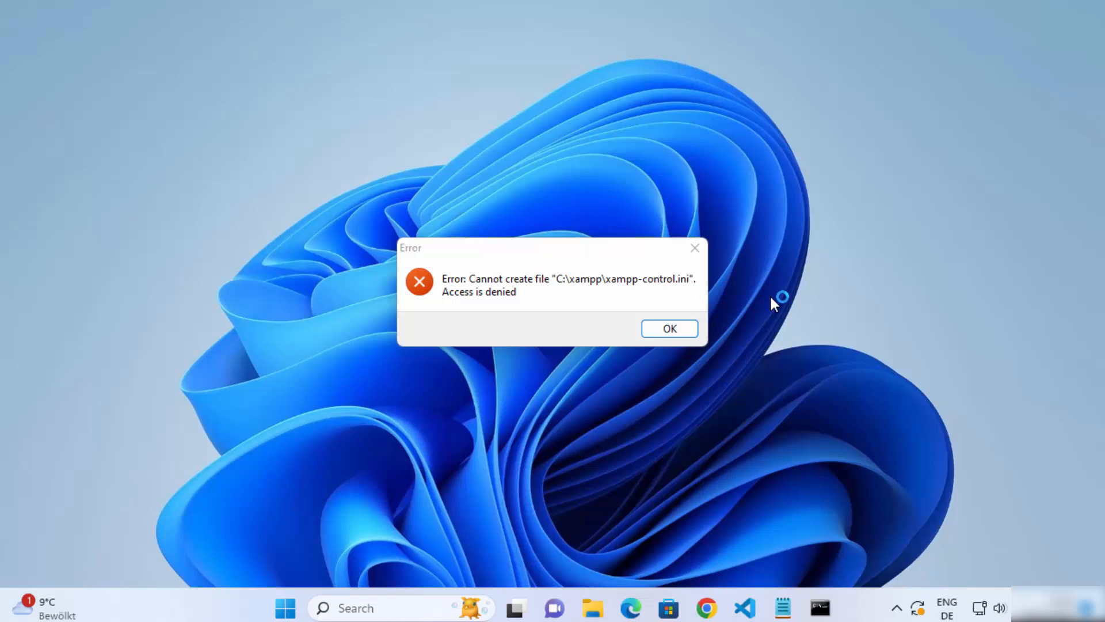
click(667, 329)
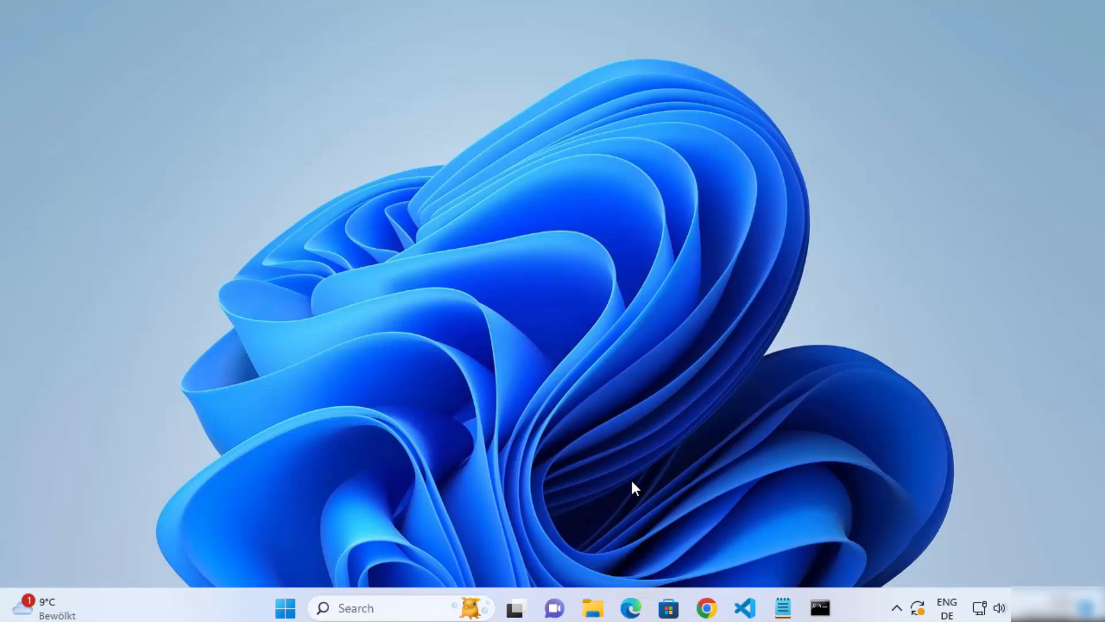
mouse_move(897, 608)
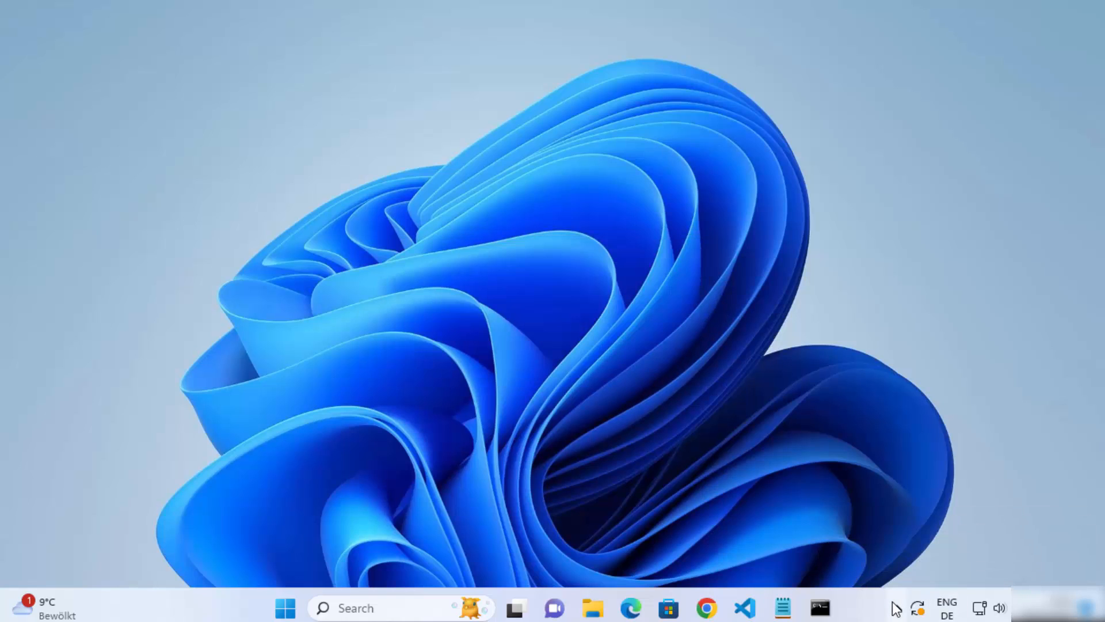
- Check the hidden tray icons for lingering XAMPP processes, then dismiss them
click(896, 608)
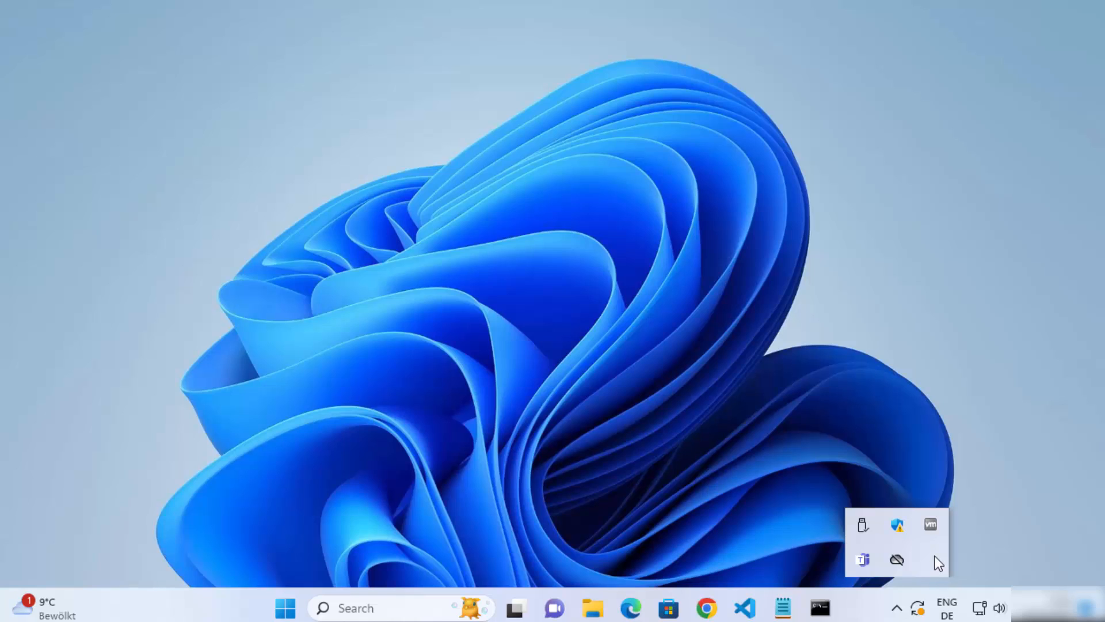
mouse_move(935, 567)
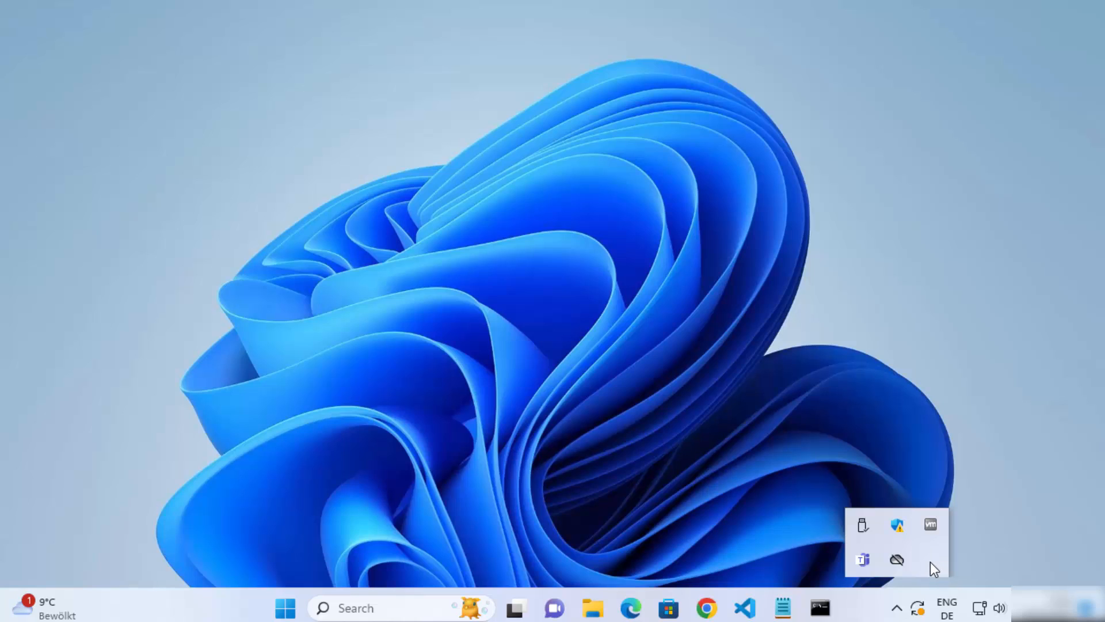
click(555, 510)
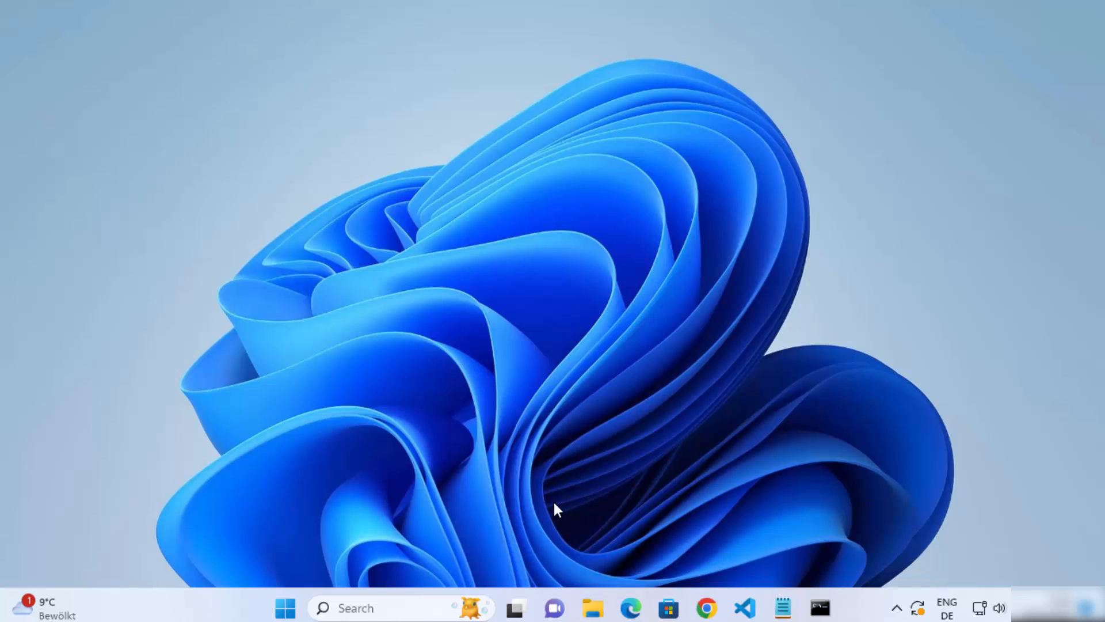
right_click(284, 608)
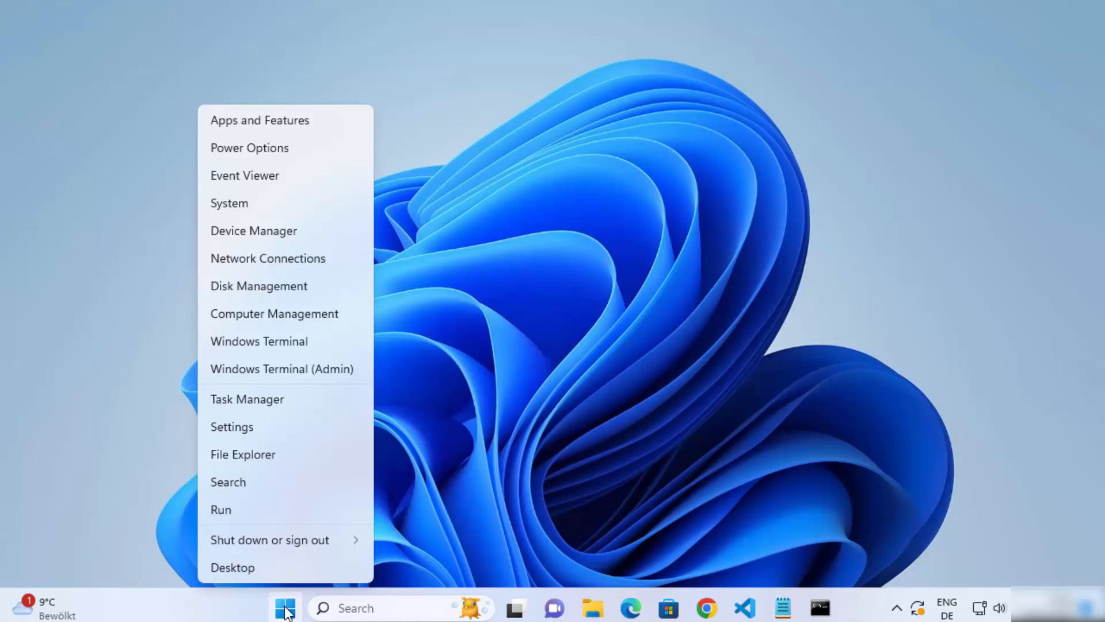
mouse_move(233, 411)
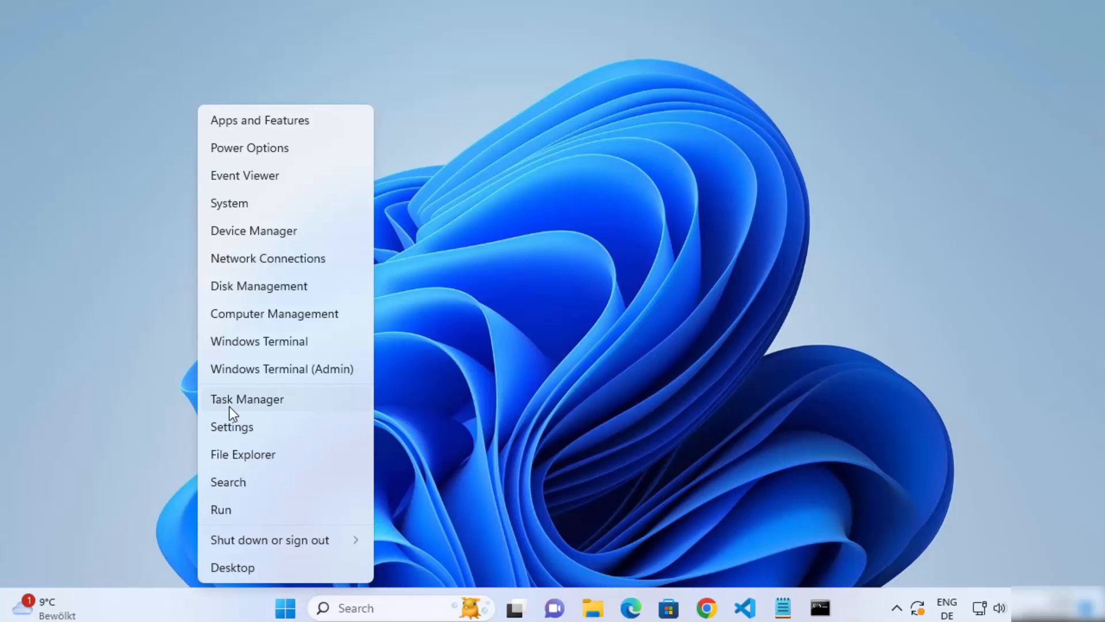
click(247, 399)
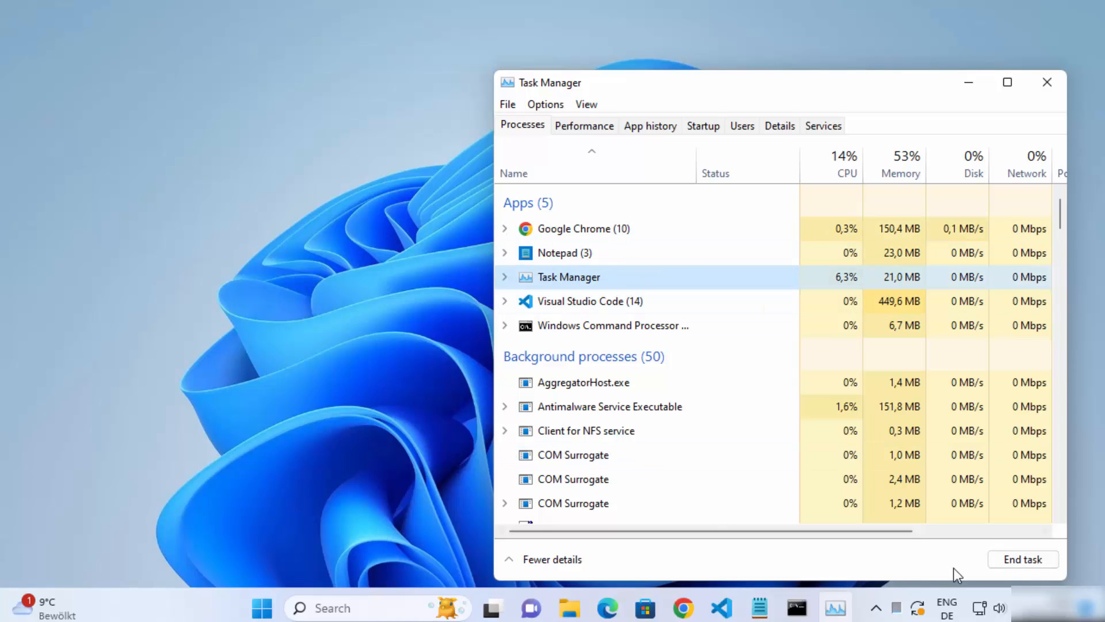
mouse_move(1072, 140)
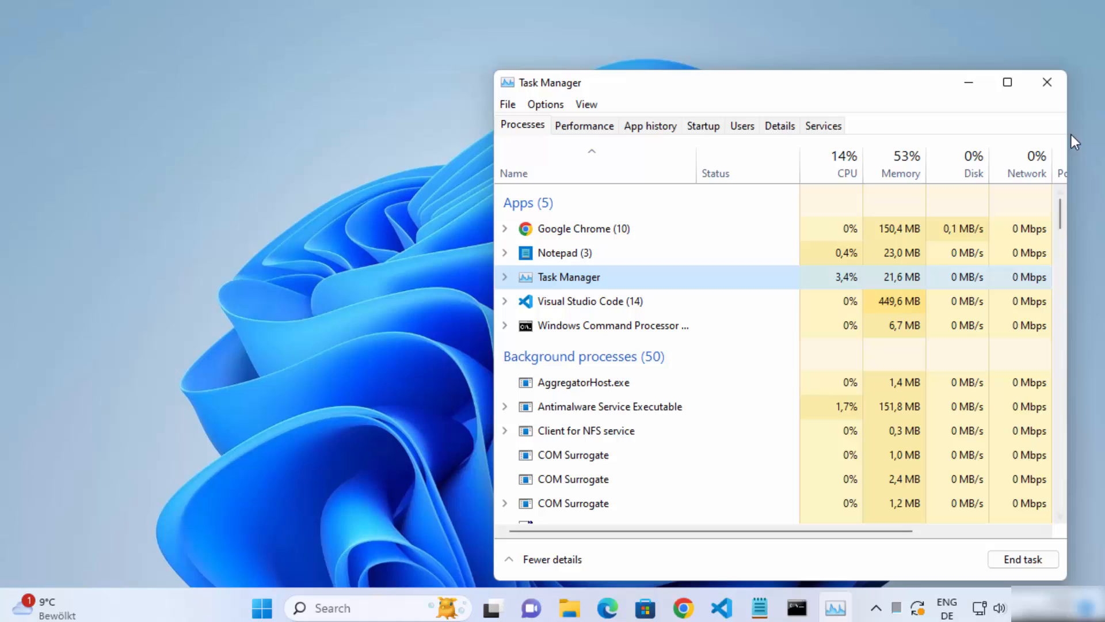
click(1048, 82)
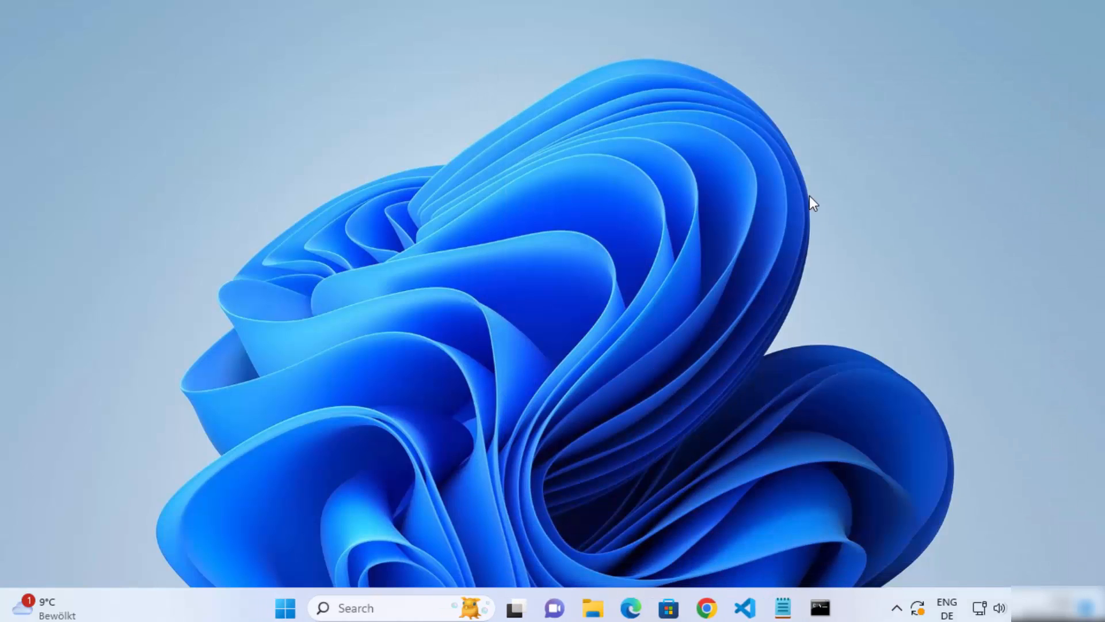
mouse_move(433, 404)
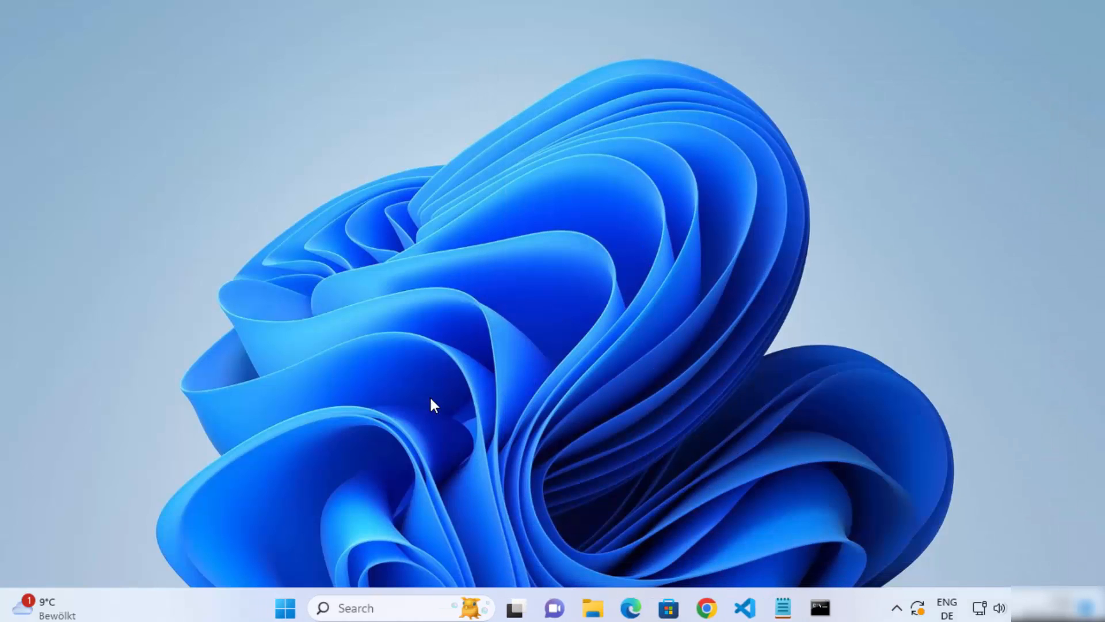
mouse_move(357, 607)
text(xa)
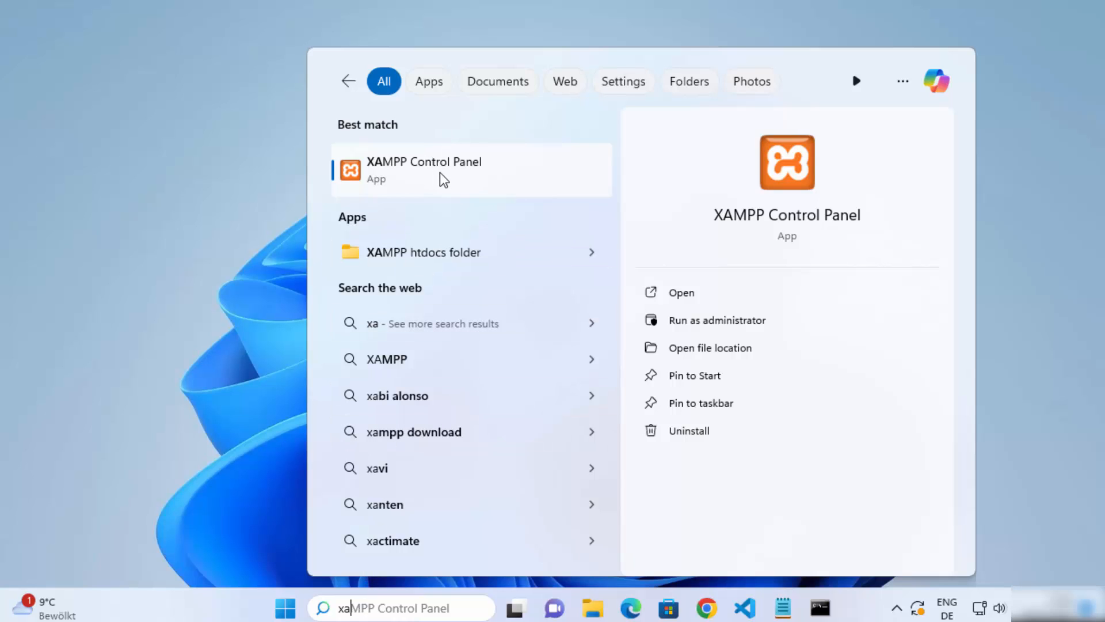
mouse_move(723, 334)
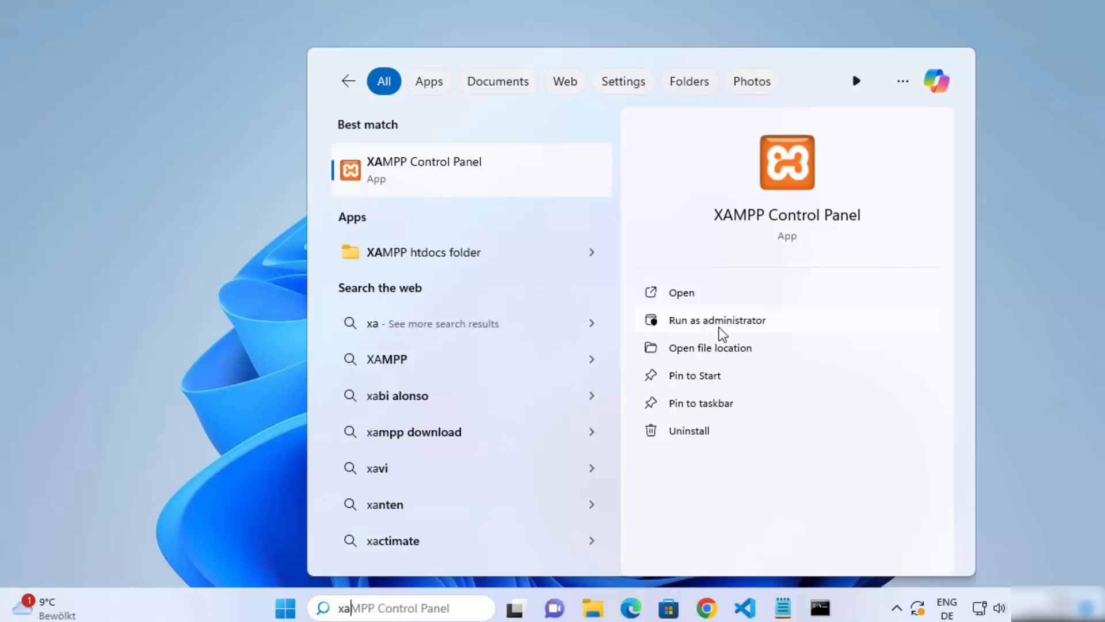
mouse_move(696, 330)
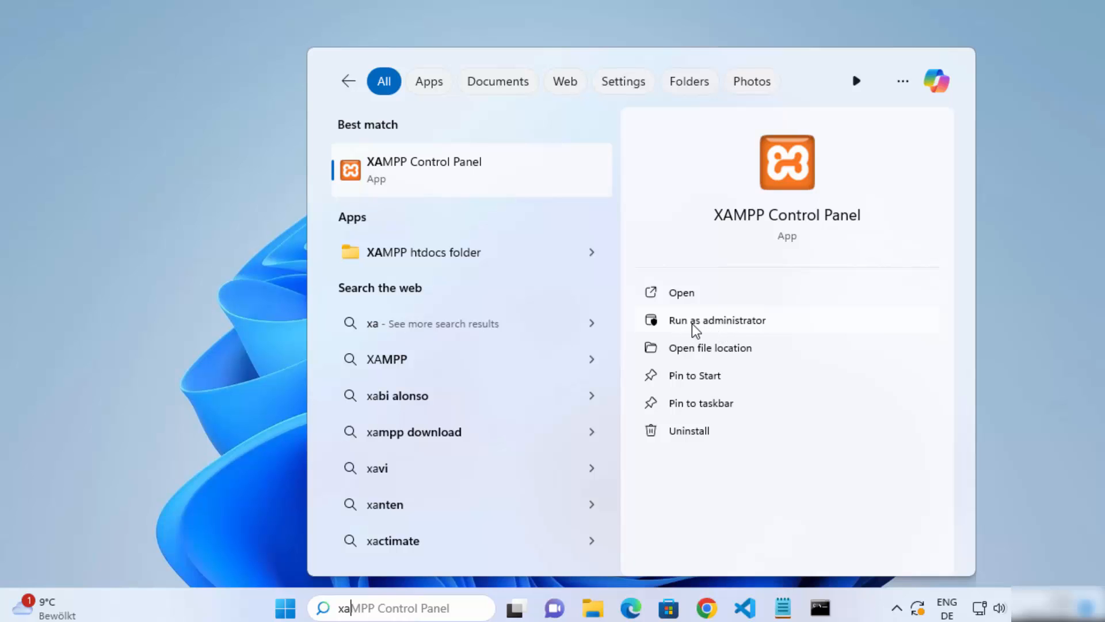
- Launch XAMPP Control Panel as administrator from the search results
click(718, 319)
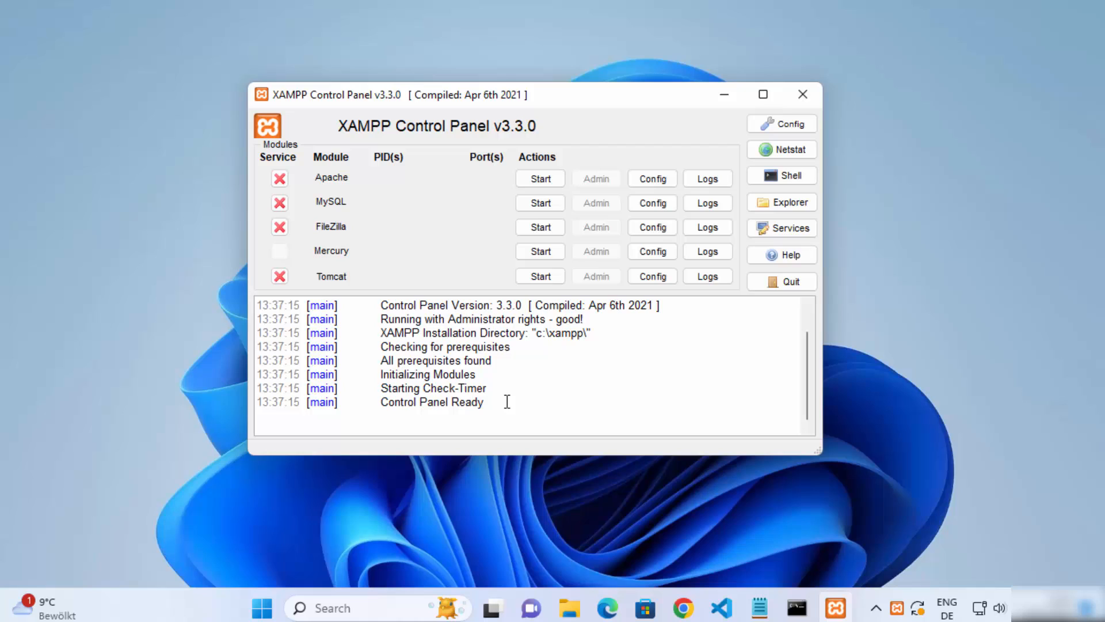
mouse_move(420, 189)
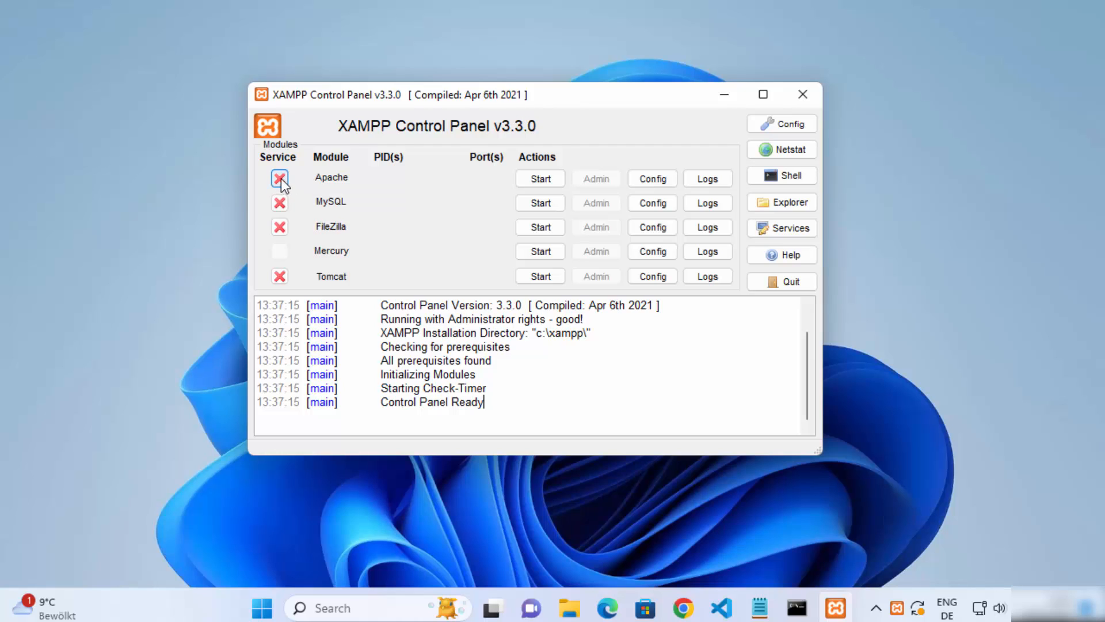
- Install Apache, MySQL, FileZilla and Tomcat as Windows services, confirming each; Tomcat fails
click(279, 179)
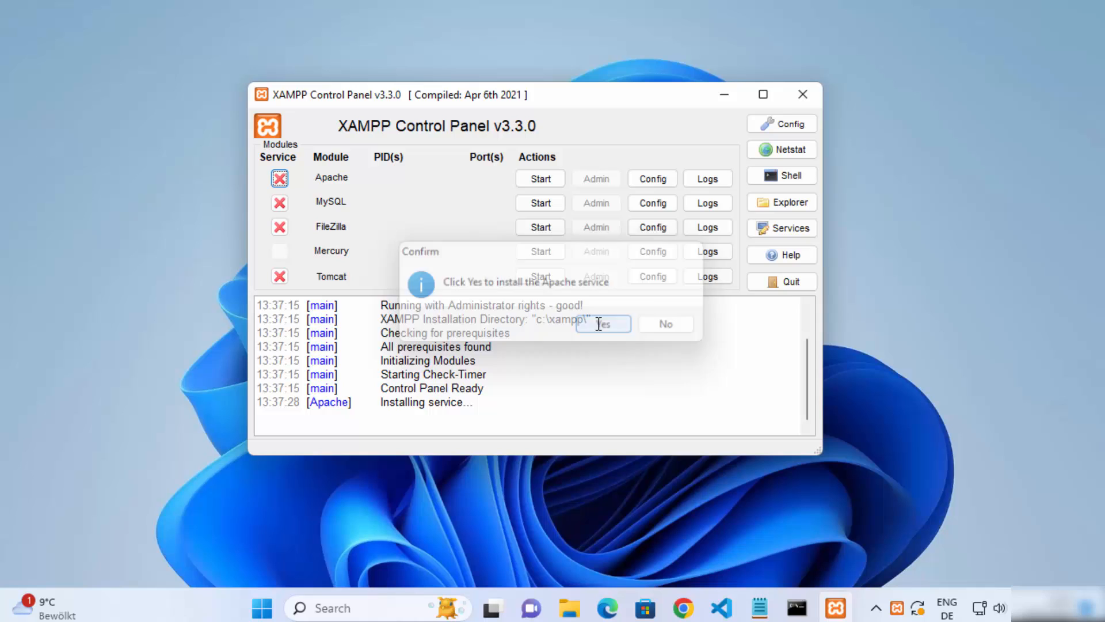
click(603, 323)
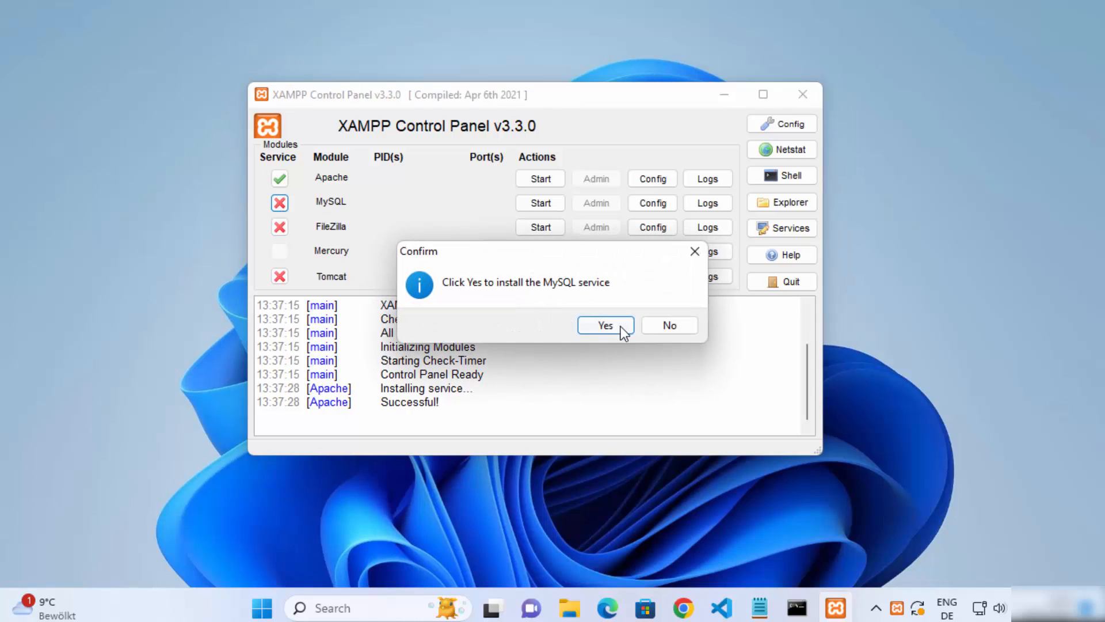
click(605, 325)
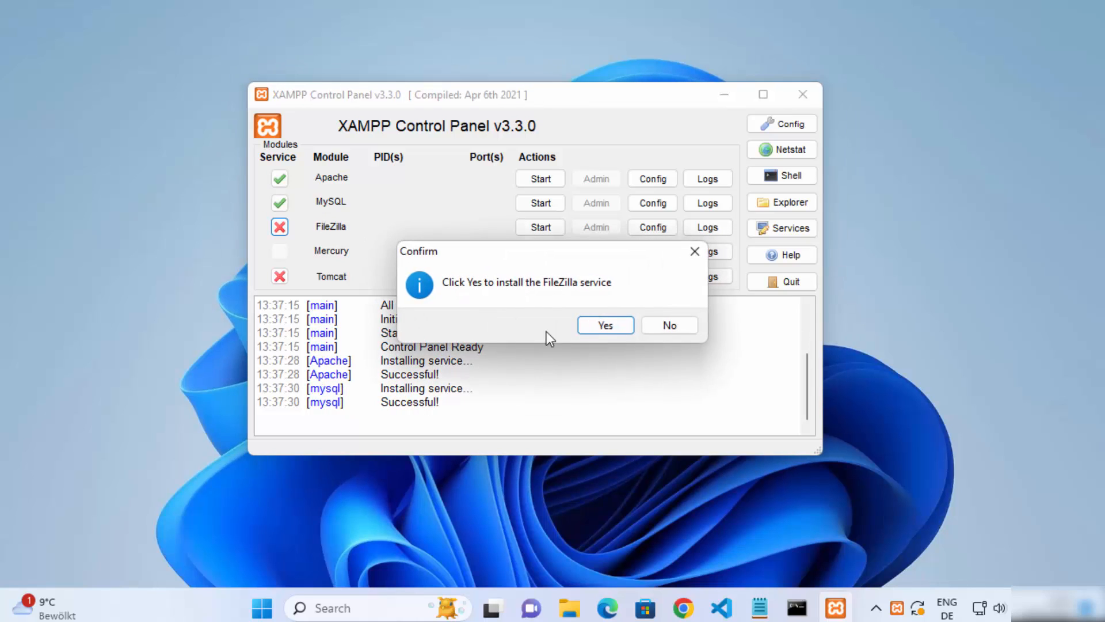
click(605, 325)
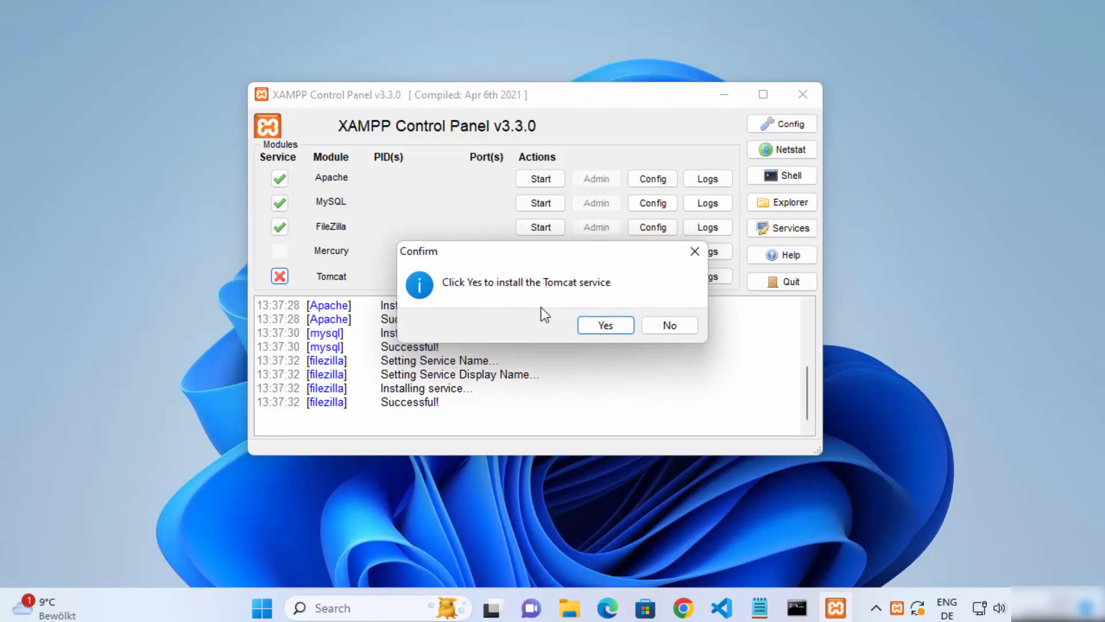
click(605, 325)
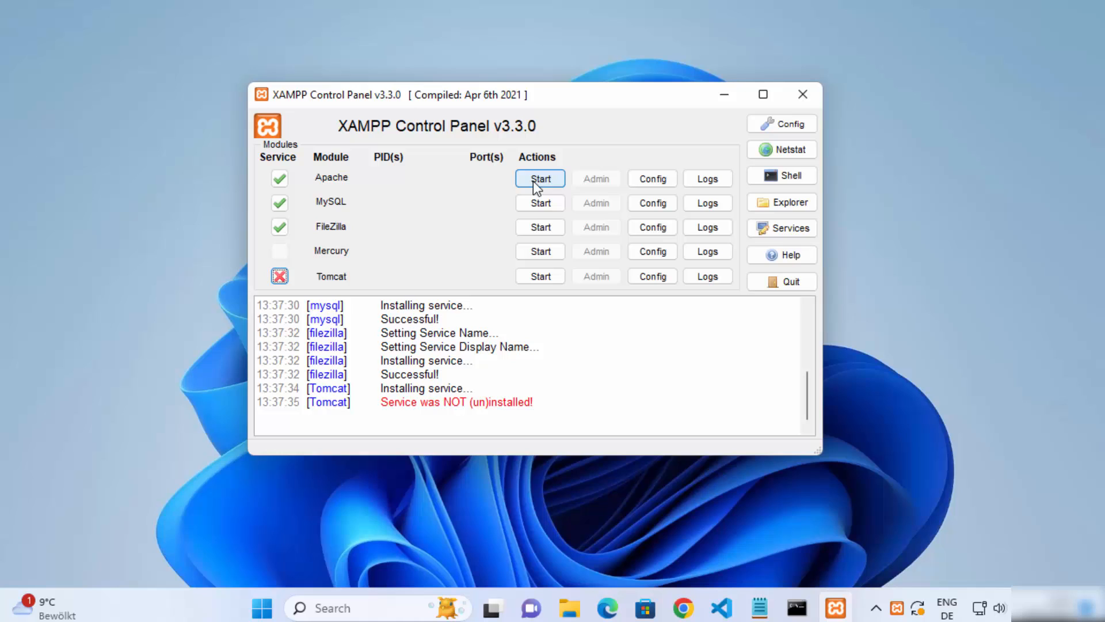
- Start Apache on ports 80/443 and MySQL on port 3306 as installed services
click(540, 177)
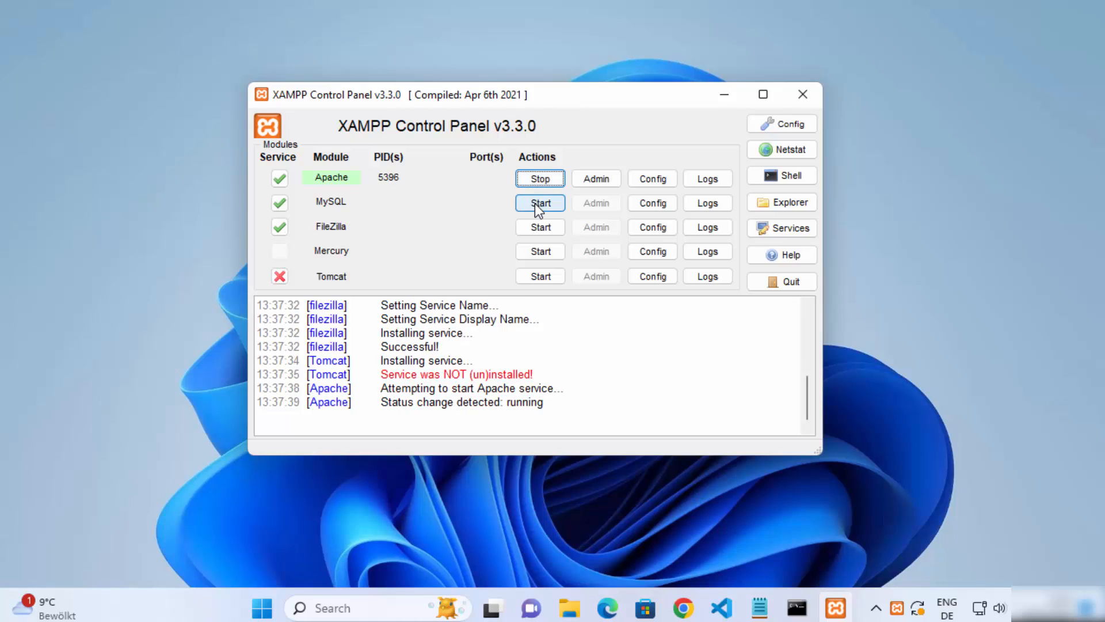
click(540, 203)
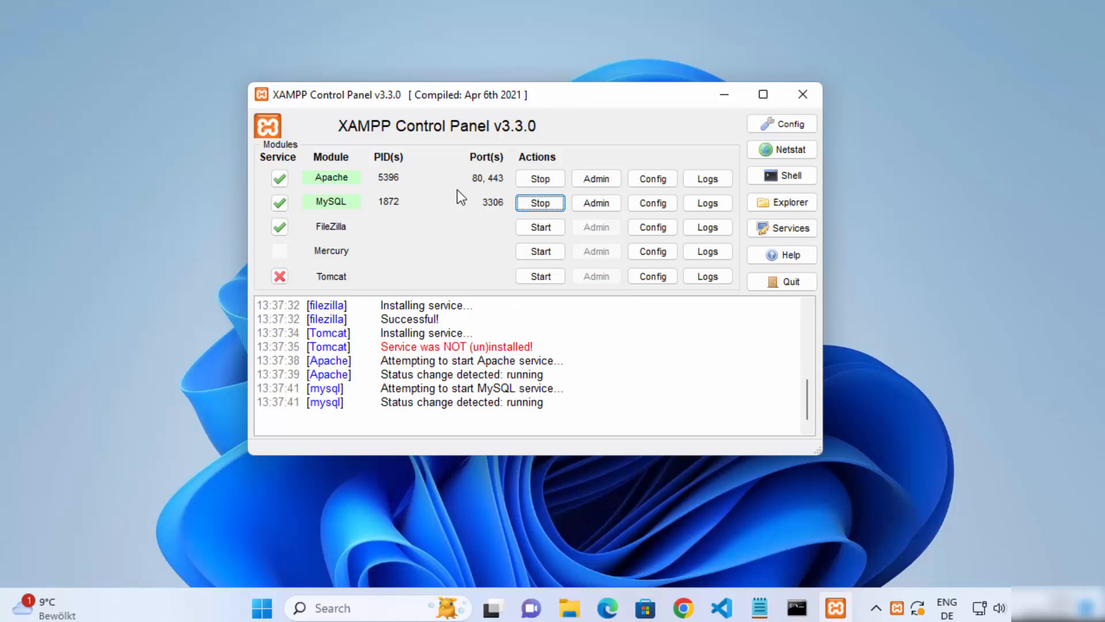
mouse_move(490, 238)
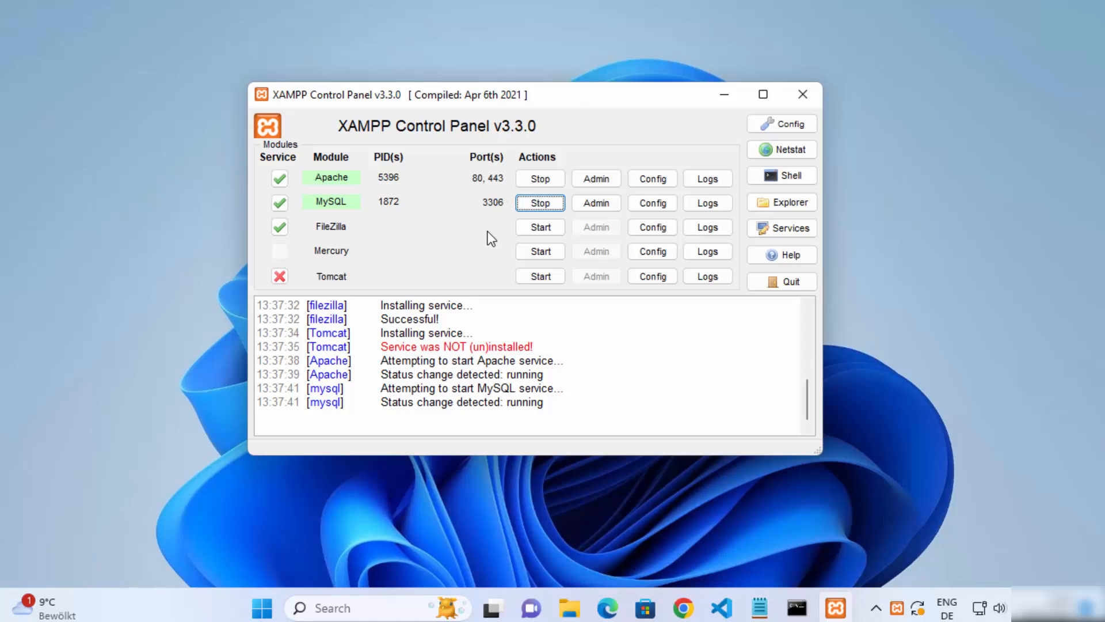
mouse_move(492, 238)
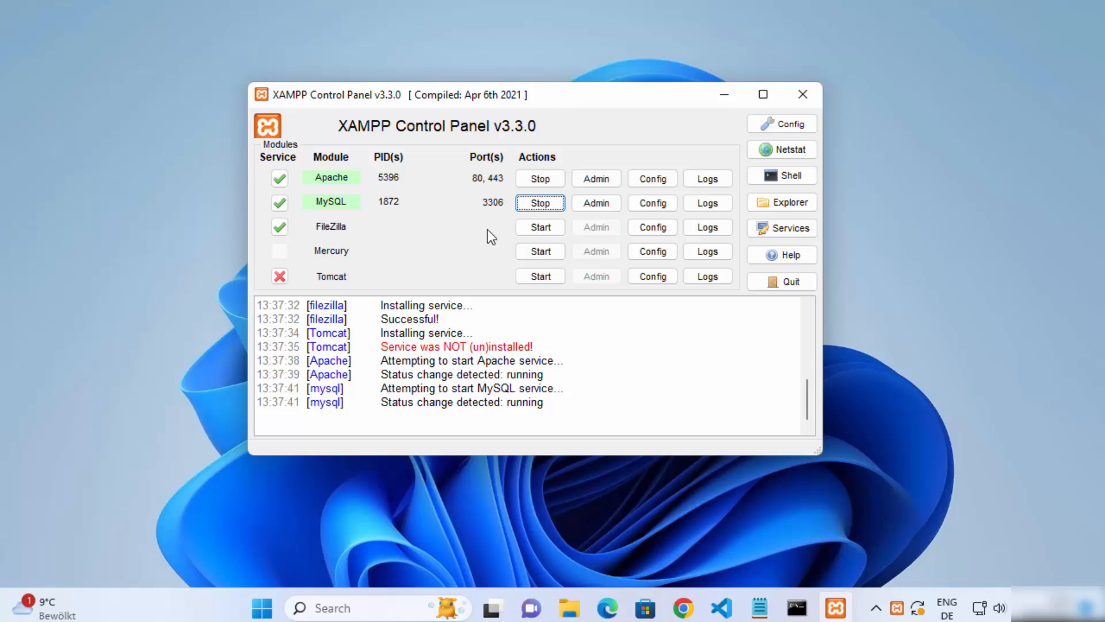